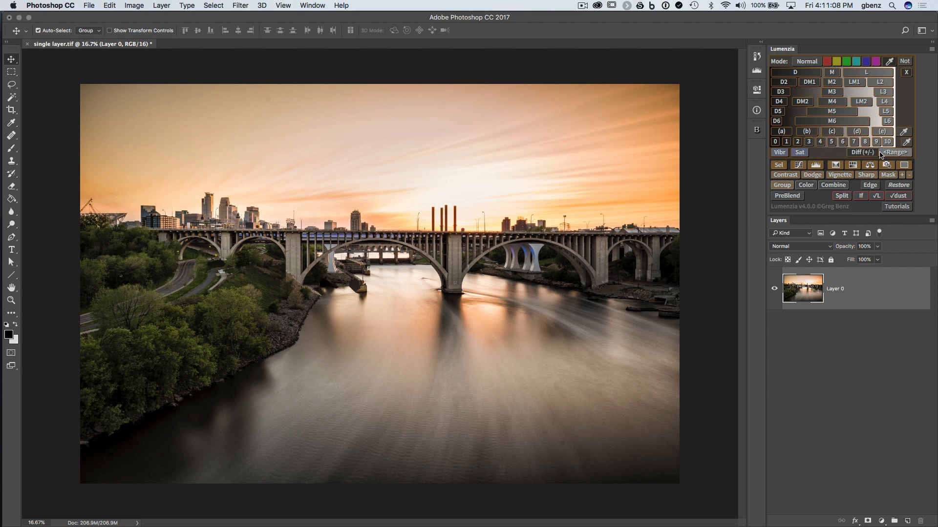
Preview the L lights luminosity mask and select its orange COLOR layer to show the Black & White settings
click(880, 82)
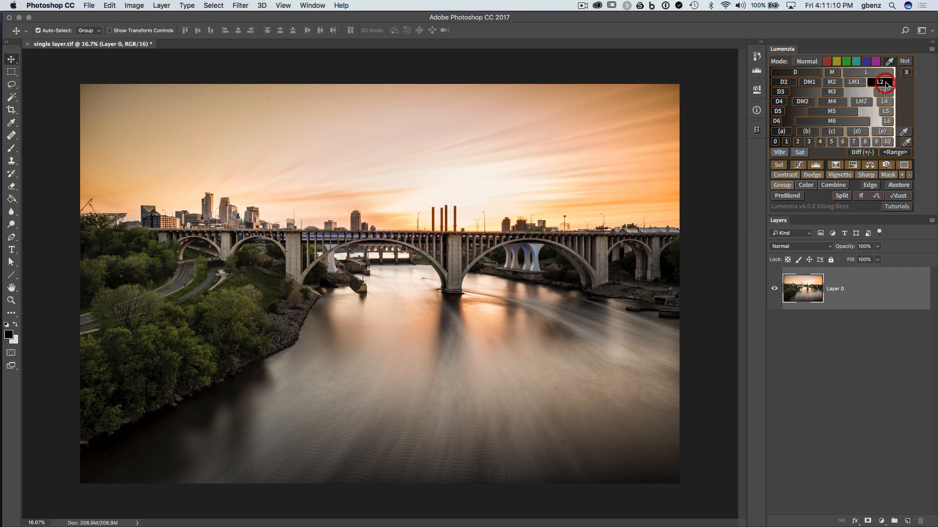
click(879, 82)
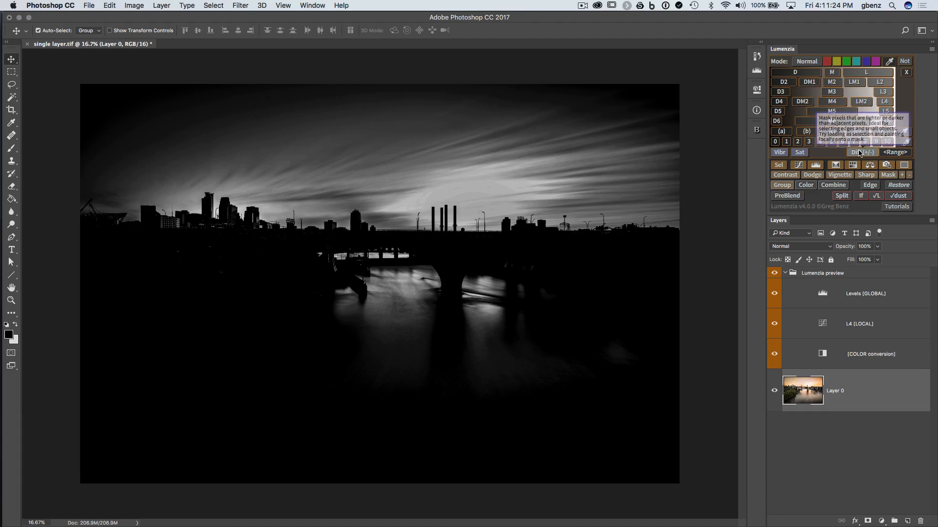
mouse_move(861, 152)
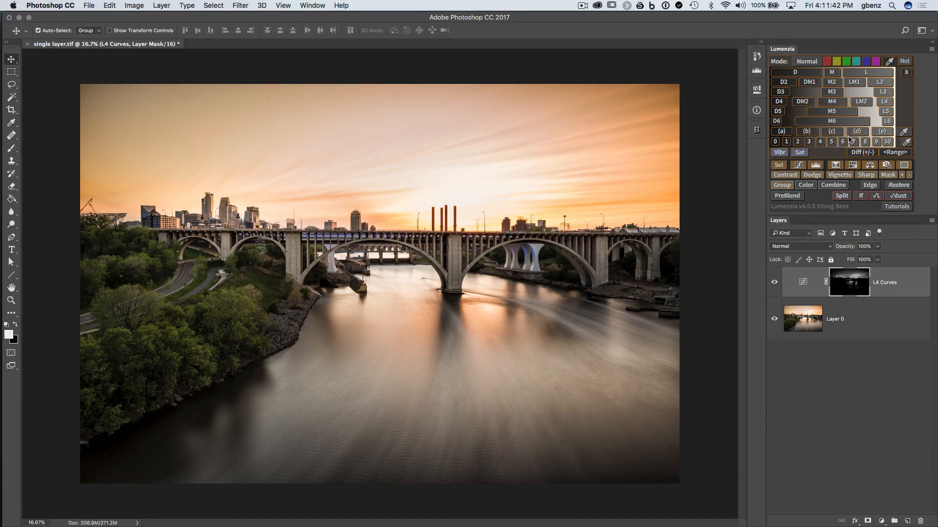
mouse_move(846, 145)
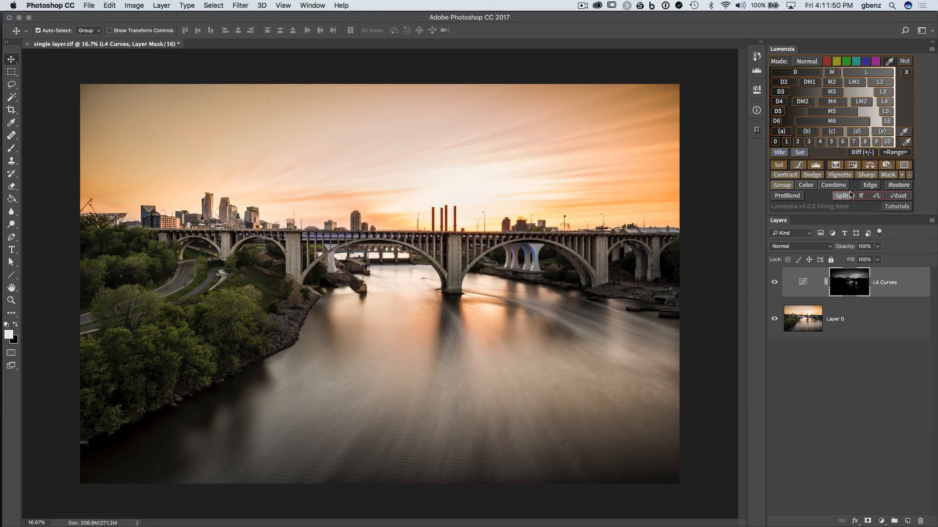
mouse_move(840, 195)
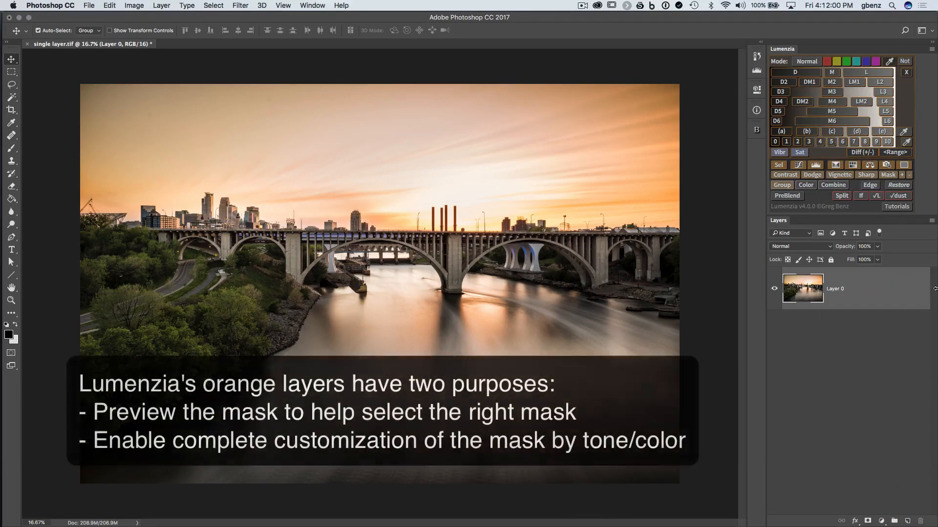
click(865, 71)
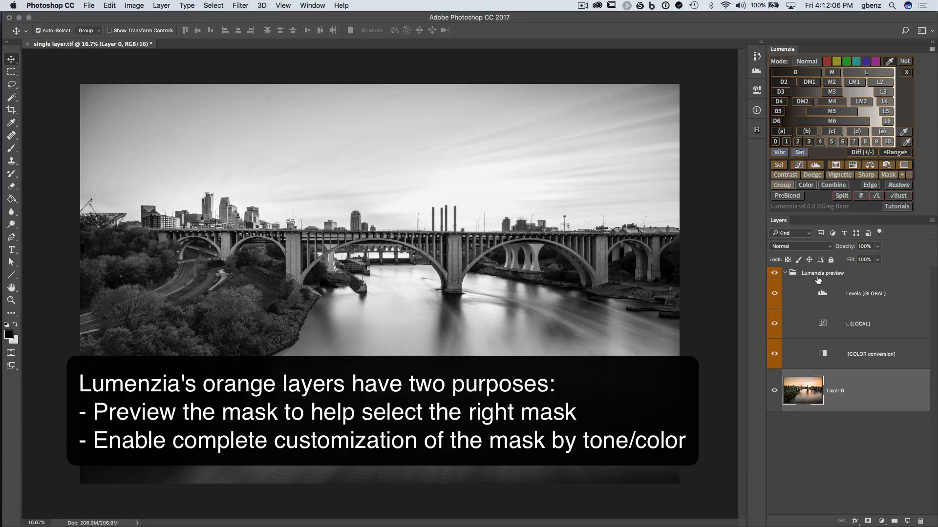
mouse_move(824, 282)
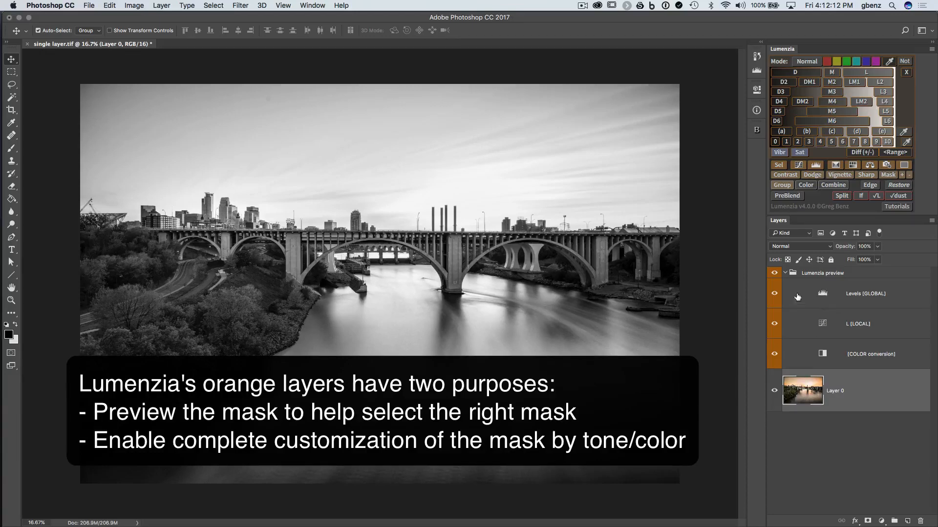
mouse_move(622, 306)
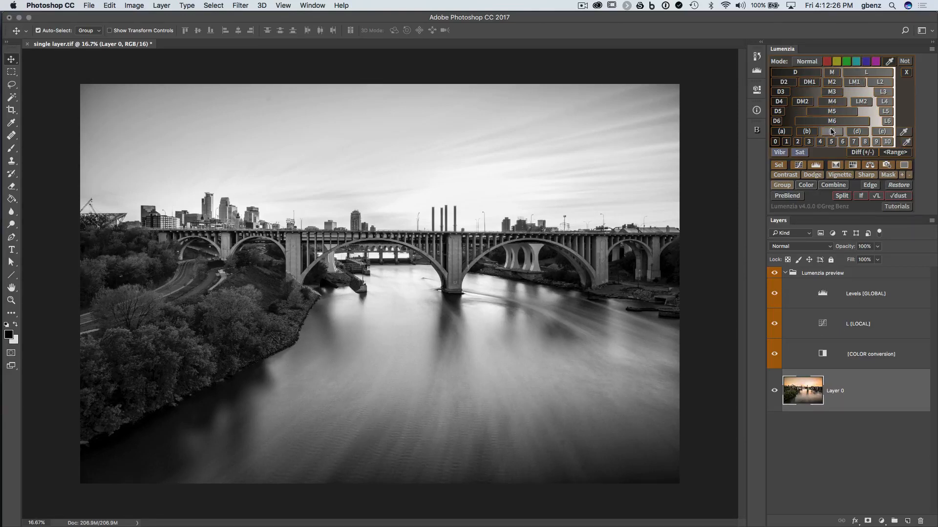
click(830, 132)
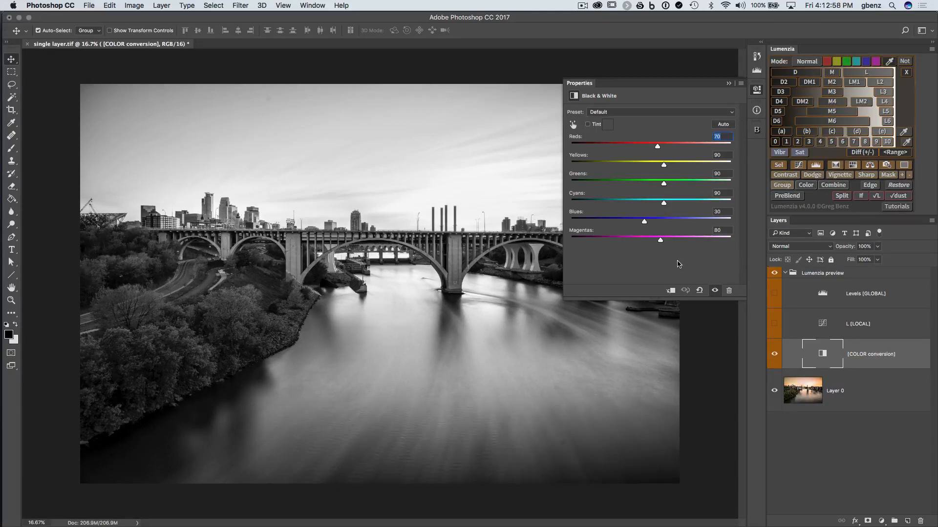
Hide the preview to see the colour photo and push the Blues weighting up to 300
click(775, 354)
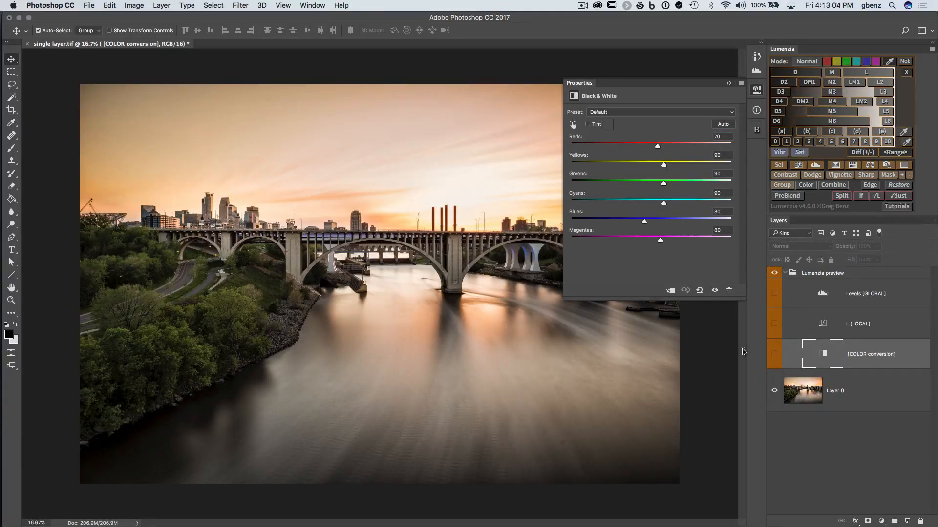
drag(643, 221, 648, 220)
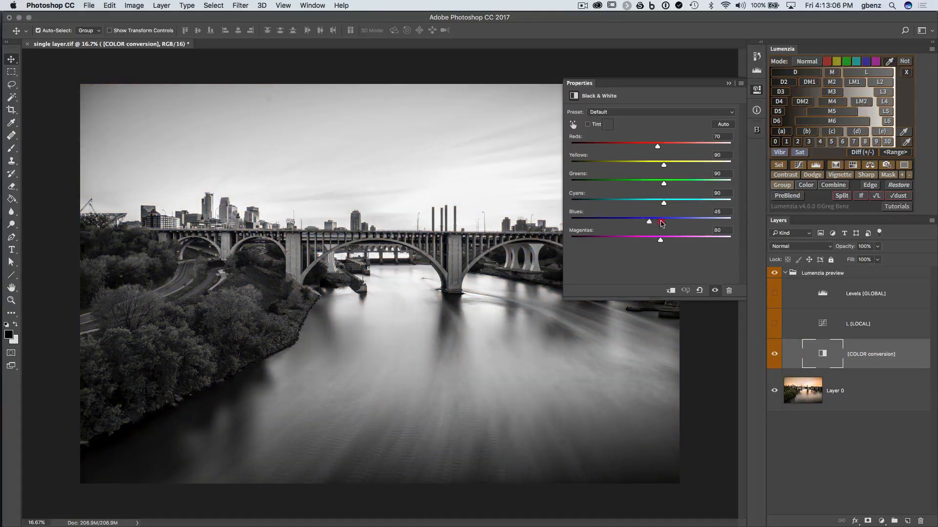
drag(649, 221, 731, 221)
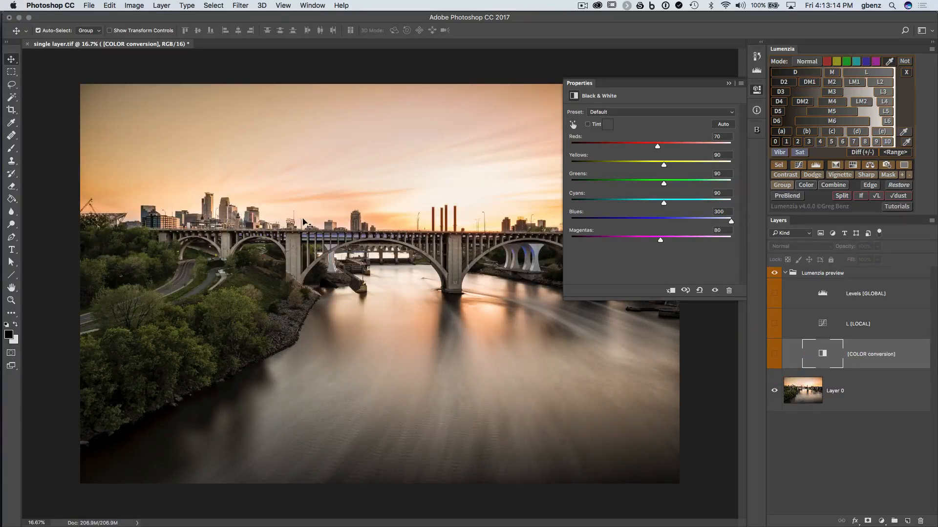
mouse_move(130, 364)
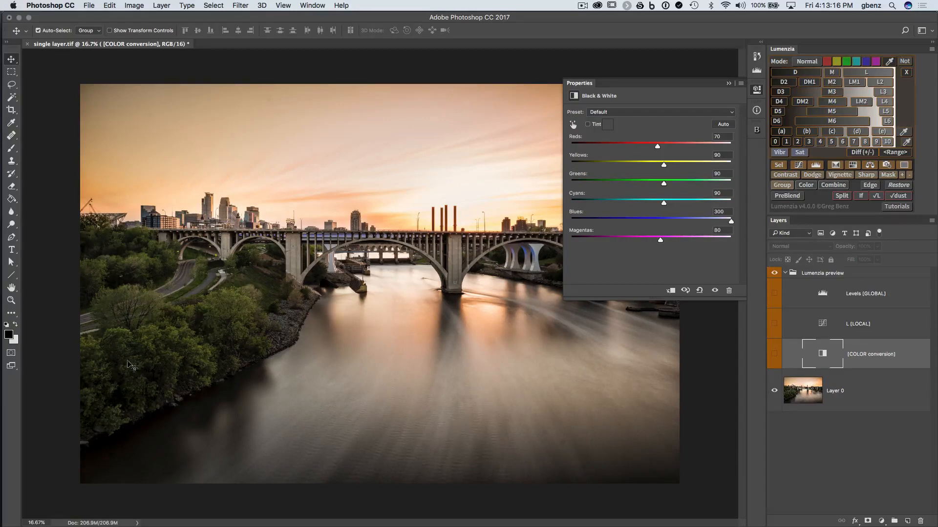
mouse_move(497, 264)
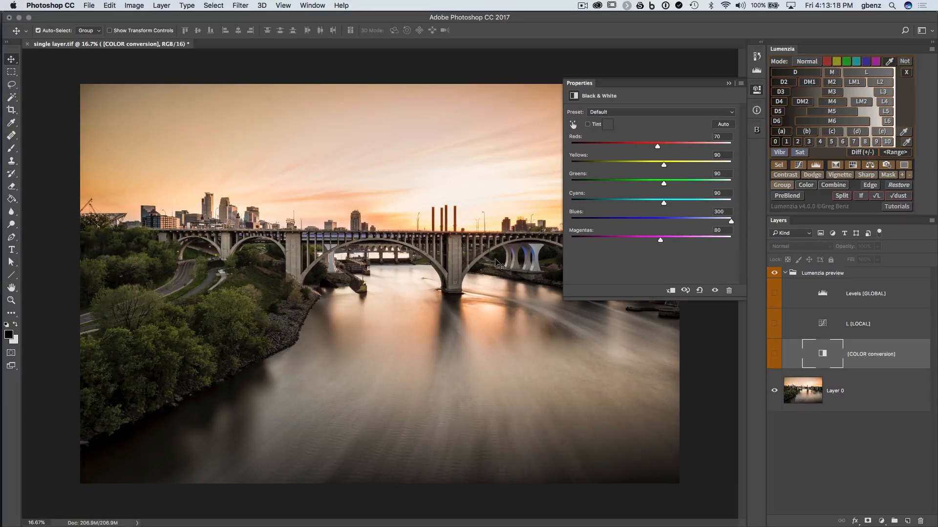
mouse_move(527, 321)
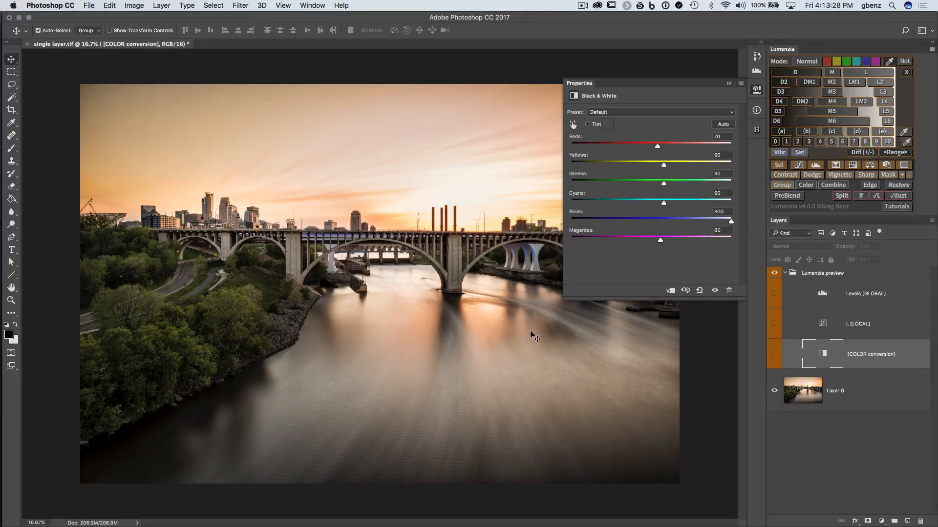
mouse_move(525, 338)
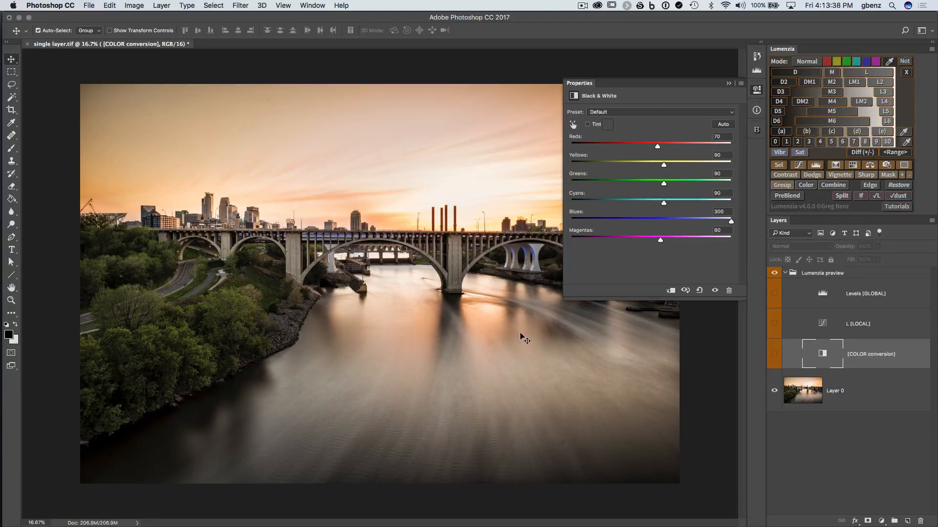
mouse_move(259, 196)
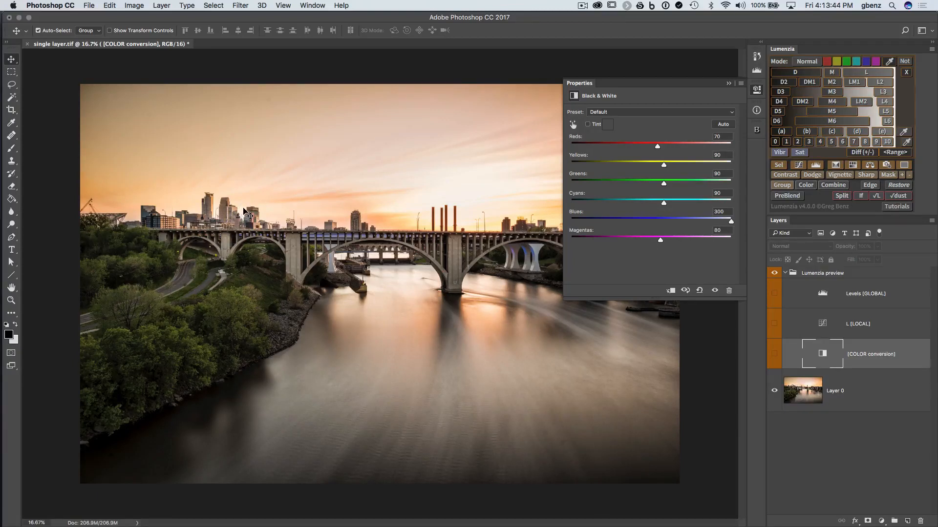
mouse_move(242, 218)
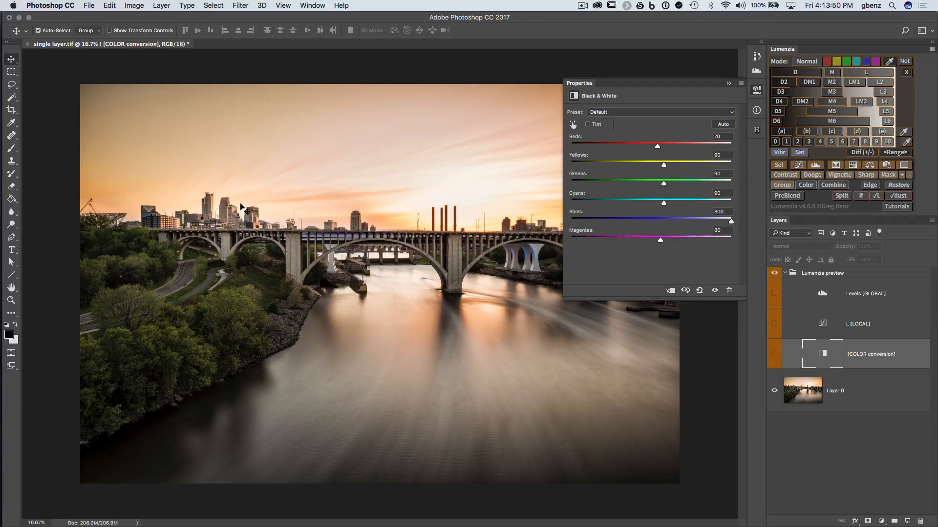
mouse_move(245, 212)
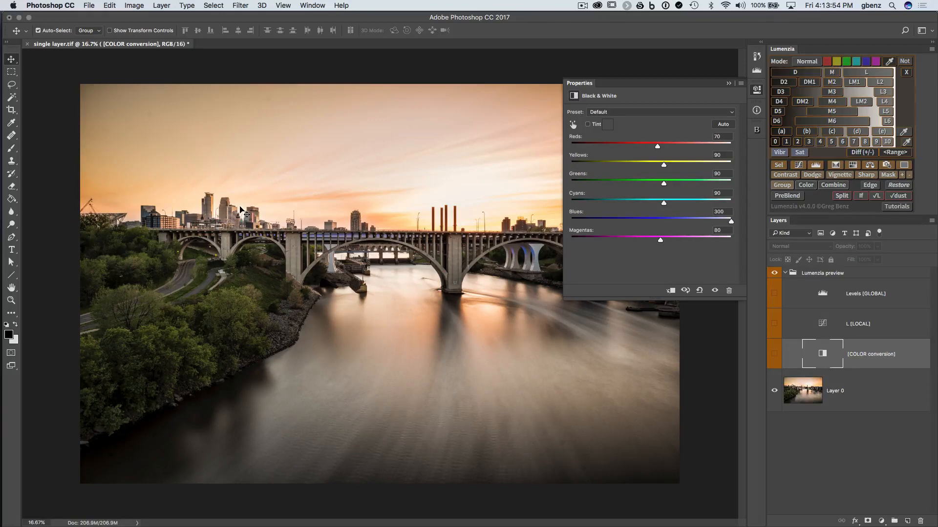
mouse_move(245, 217)
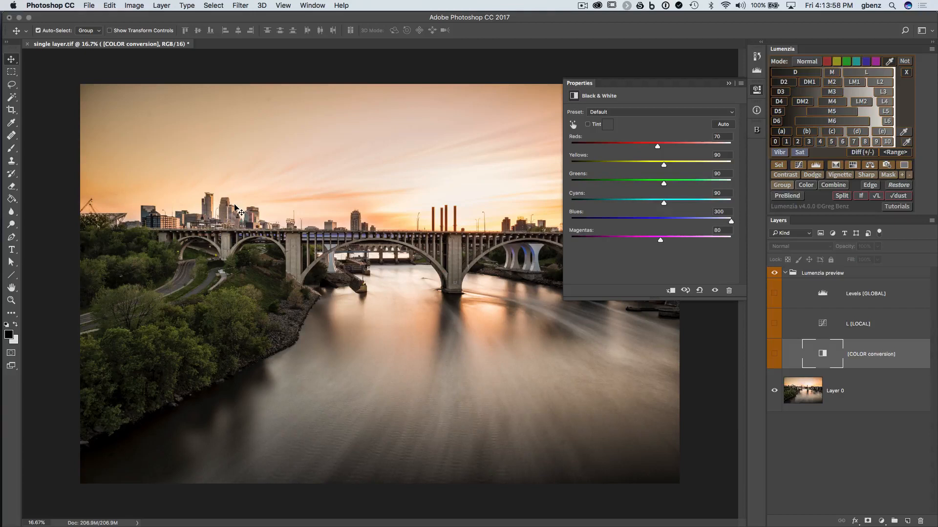
mouse_move(247, 203)
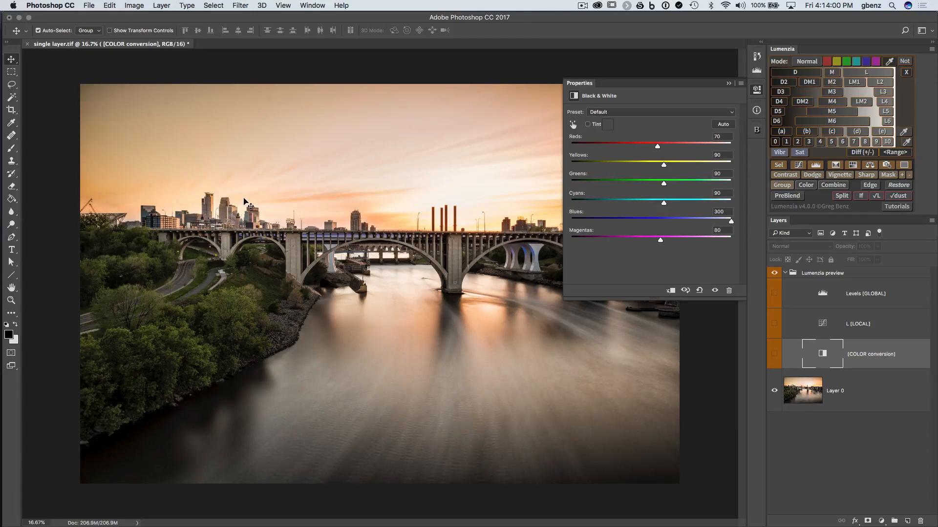
mouse_move(526, 278)
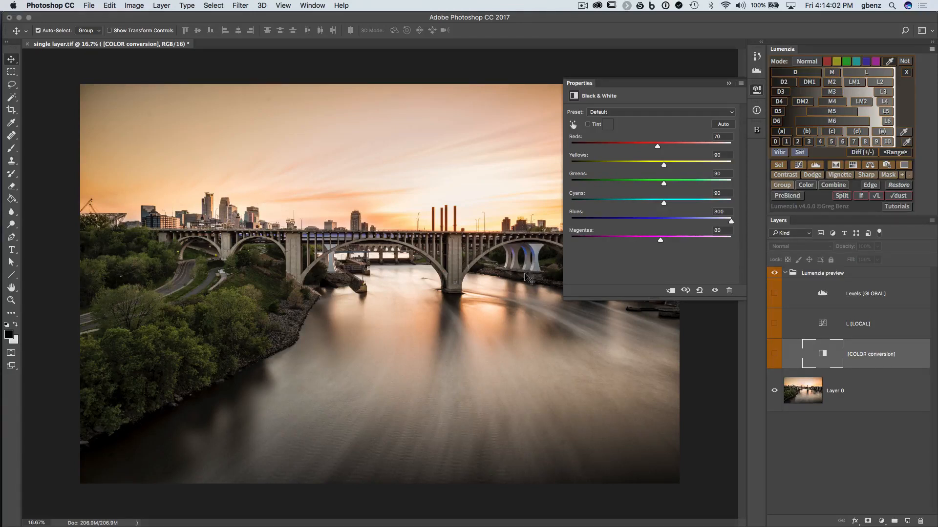
Show the preview again and weight the conversion reds −42, yellows 113, greens 48, blues 75
click(774, 353)
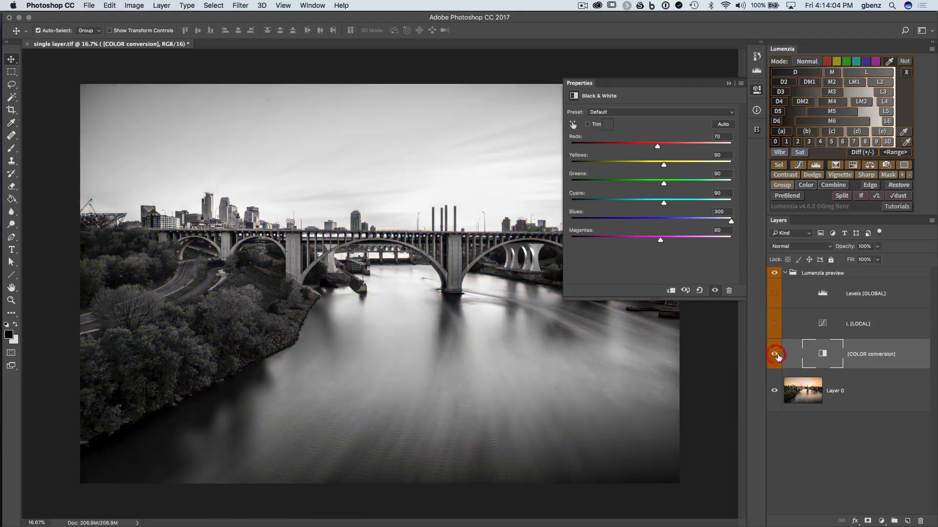
drag(730, 220, 636, 217)
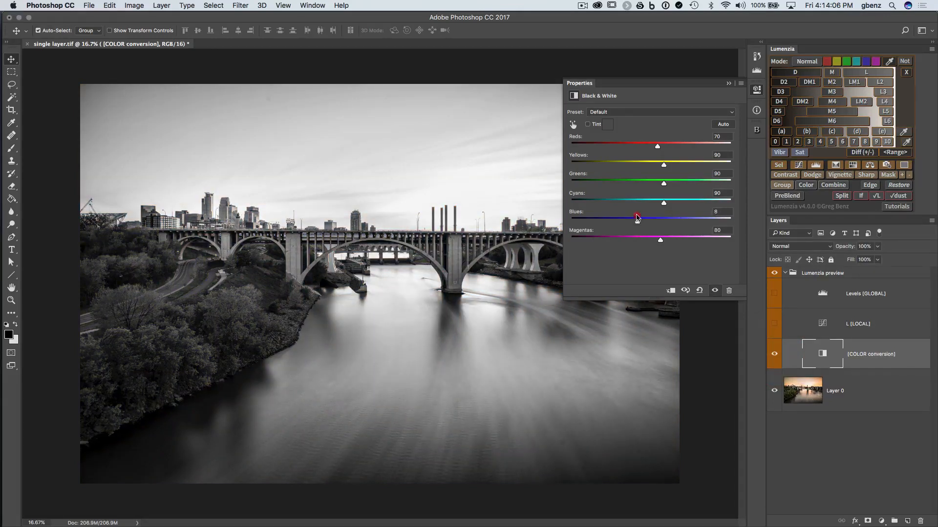
drag(637, 218, 660, 221)
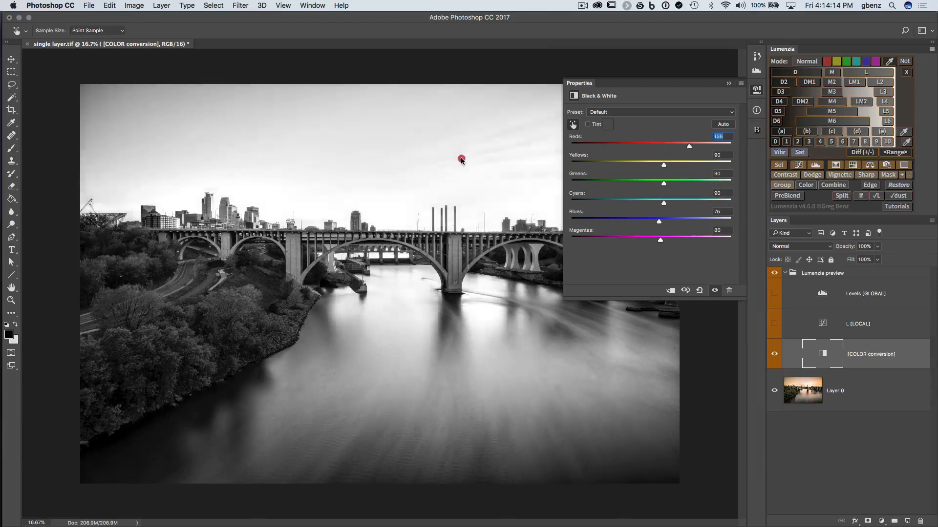
drag(688, 145, 674, 146)
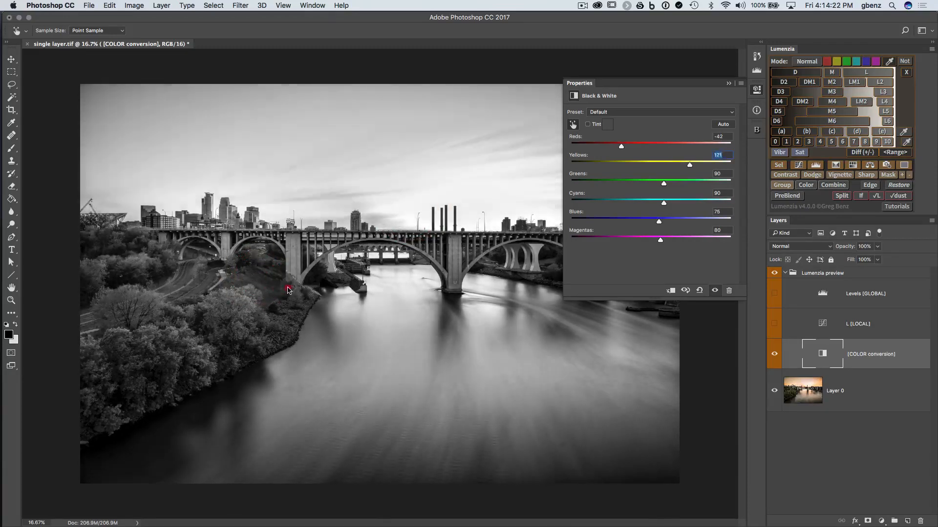
drag(689, 164, 670, 164)
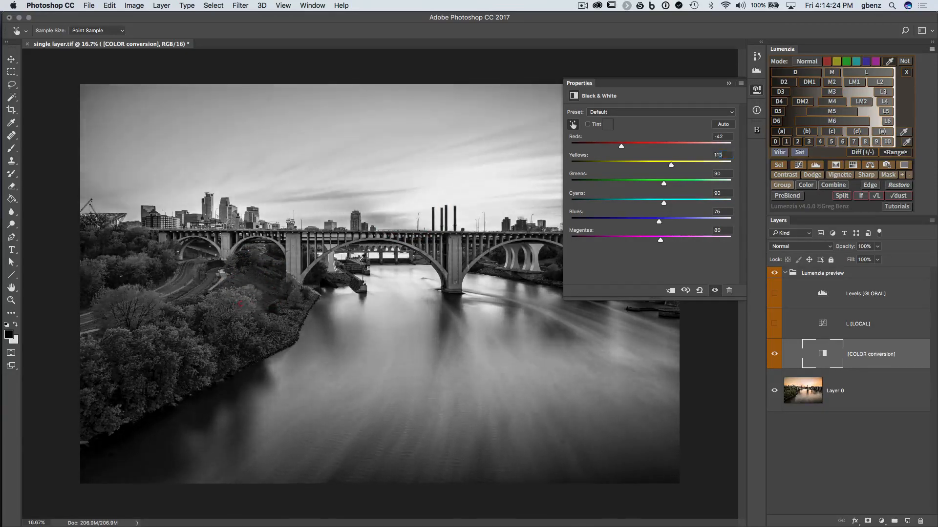
drag(662, 183, 653, 183)
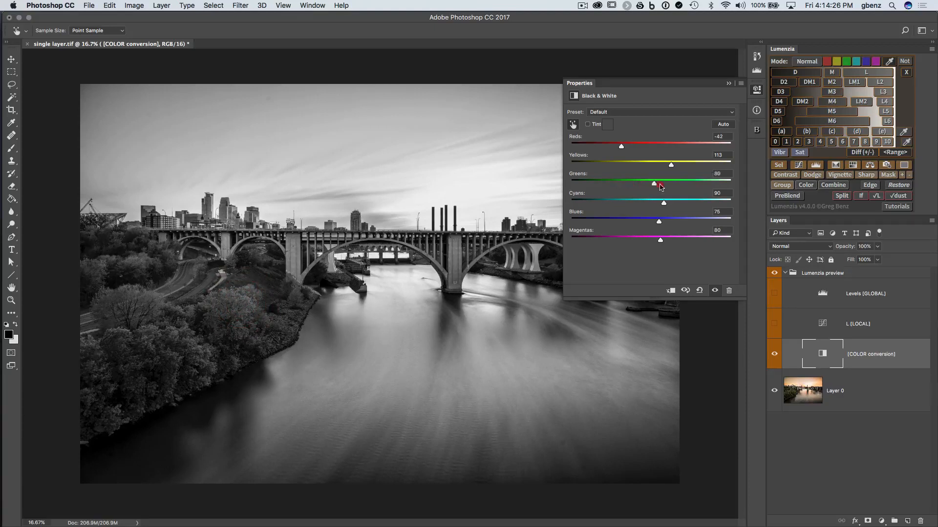
drag(654, 183, 648, 183)
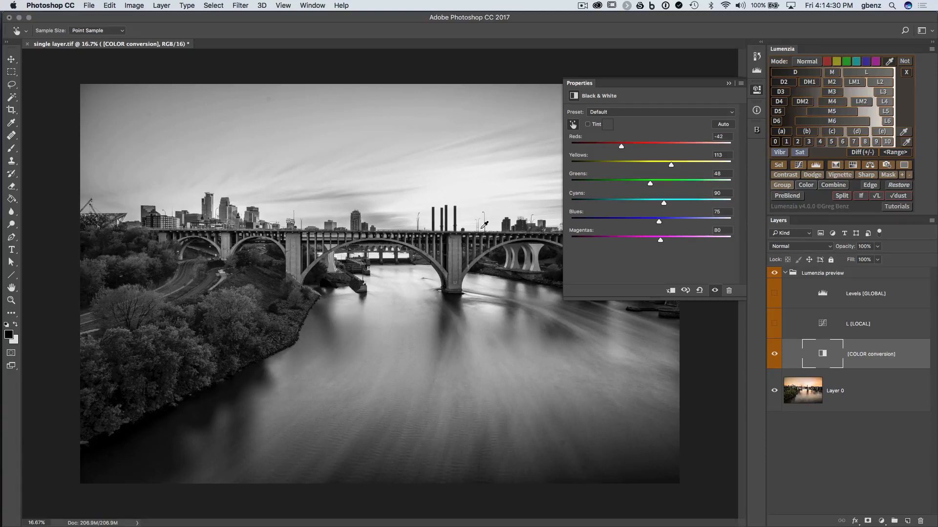
mouse_move(460, 217)
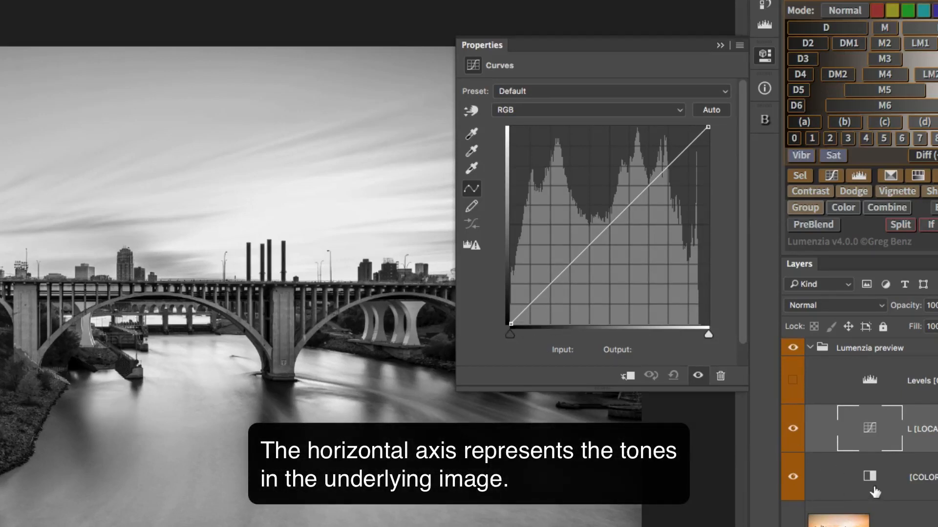
mouse_move(720, 346)
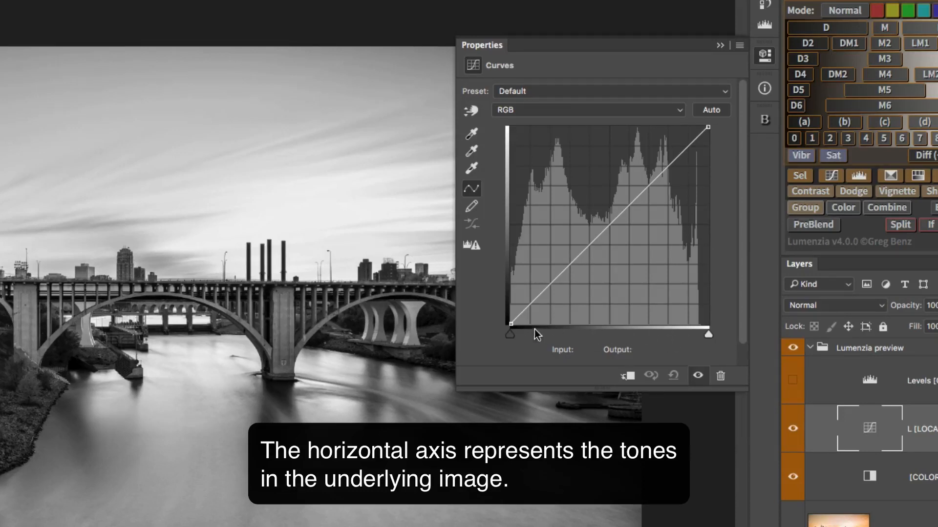
mouse_move(709, 341)
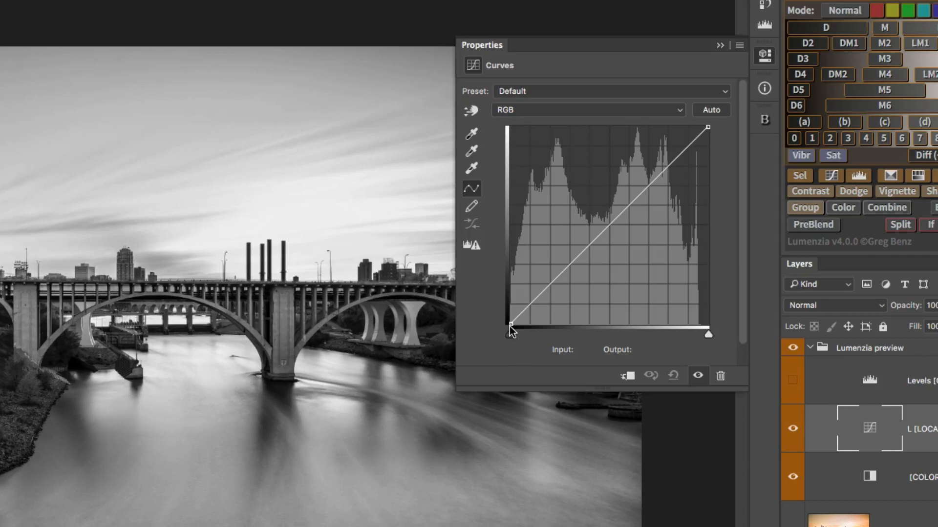
mouse_move(725, 134)
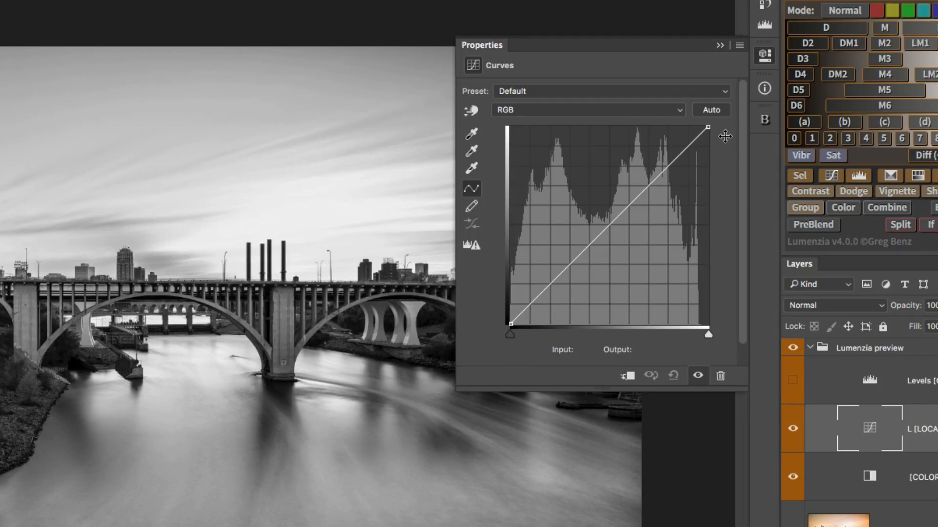
mouse_move(723, 133)
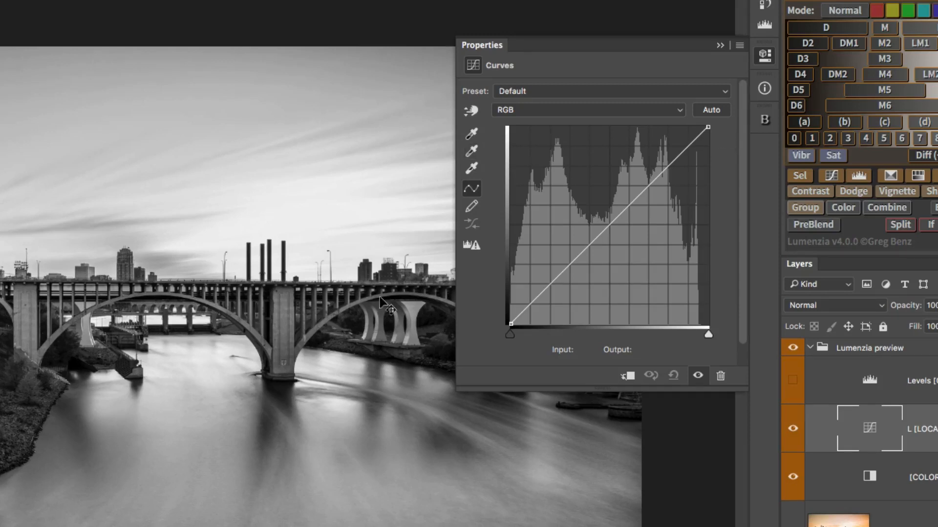
mouse_move(332, 287)
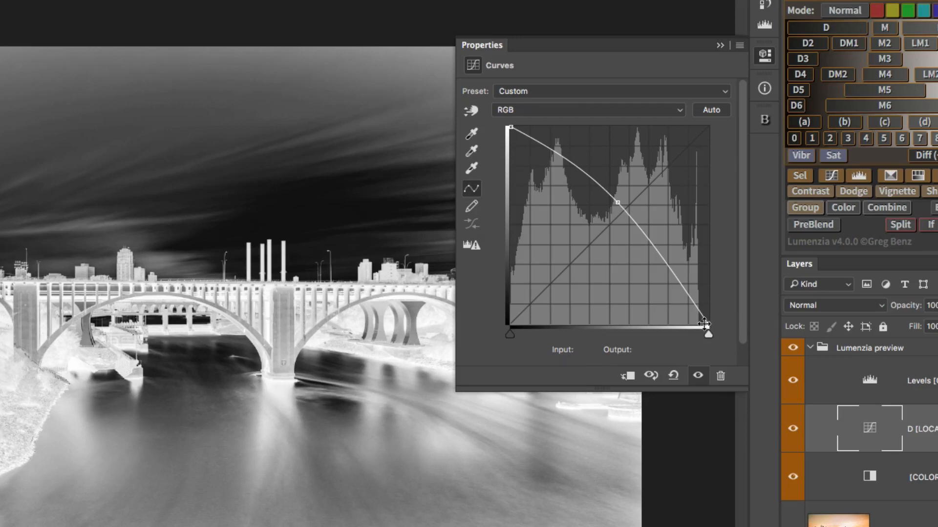
Switch to the M midtones mask and steepen its curve into a narrower, harder-edged midtone peak
click(884, 27)
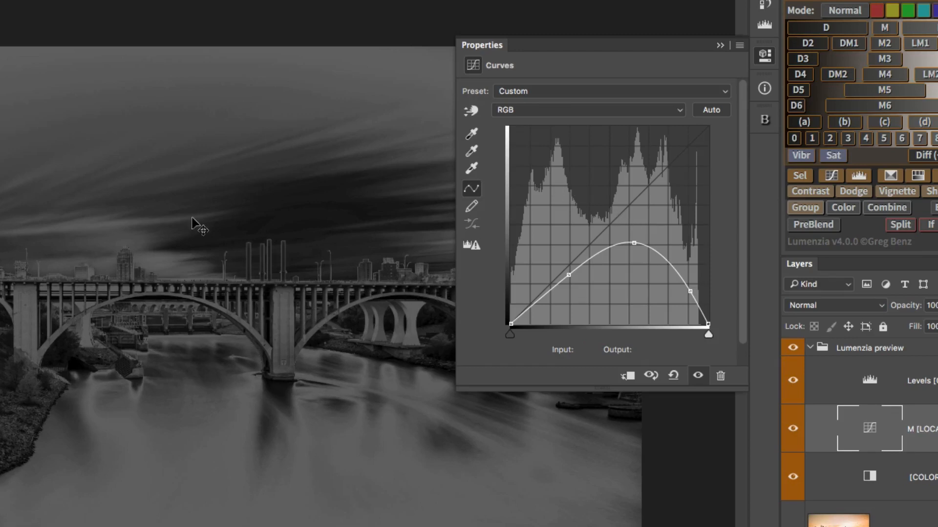
mouse_move(314, 451)
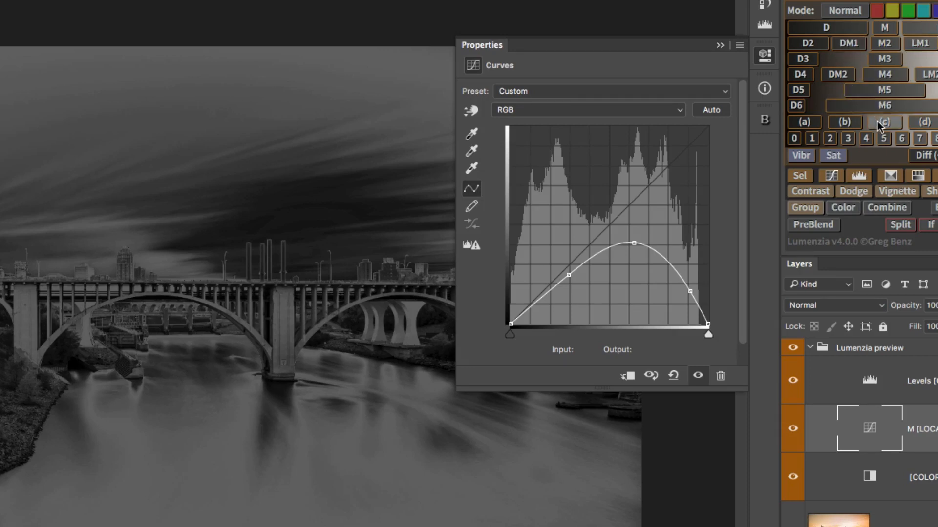
mouse_move(884, 123)
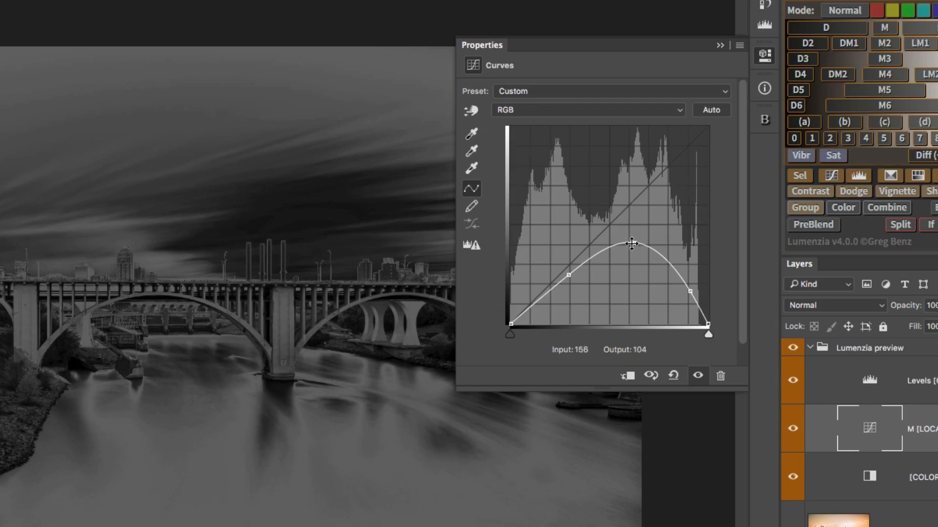
drag(631, 242, 628, 144)
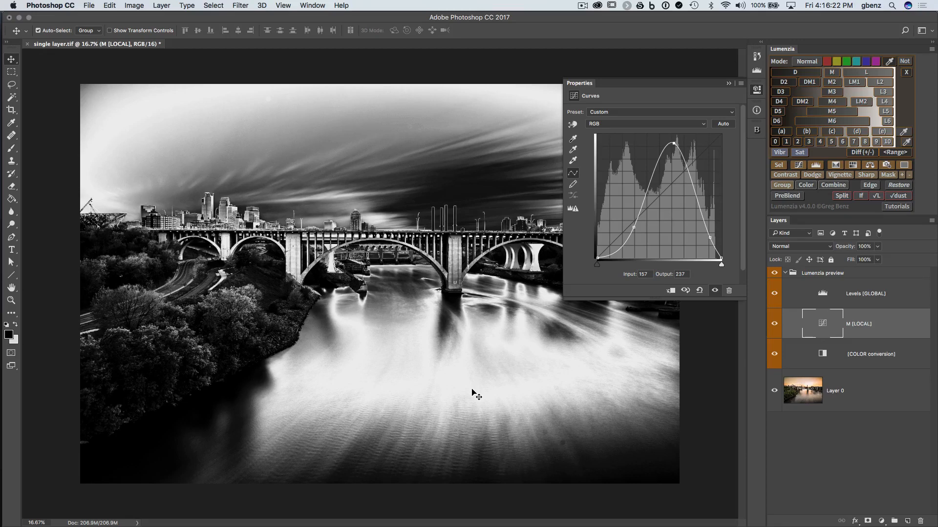
mouse_move(516, 358)
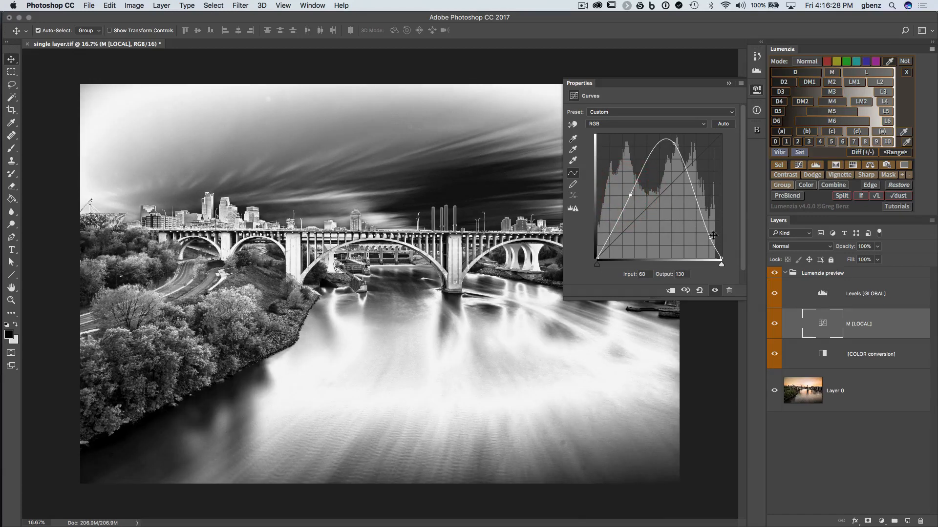
drag(711, 236, 704, 254)
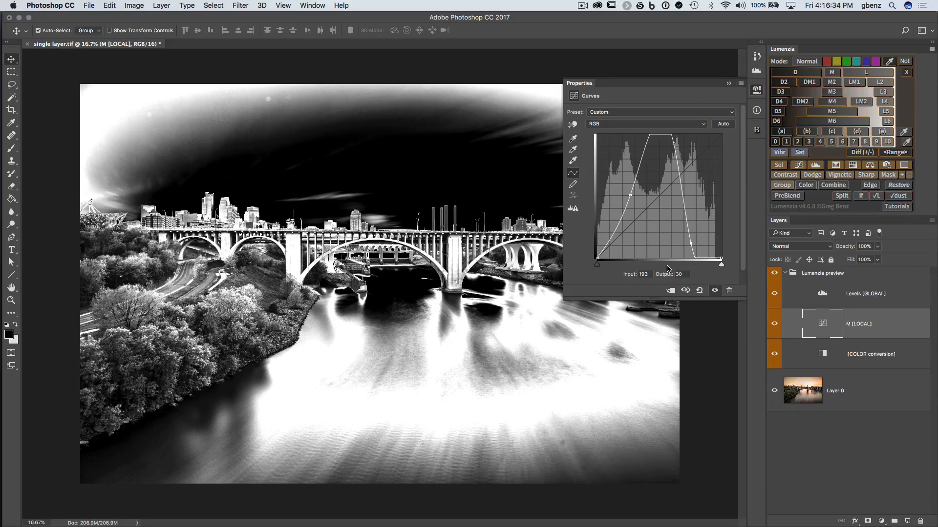
mouse_move(716, 277)
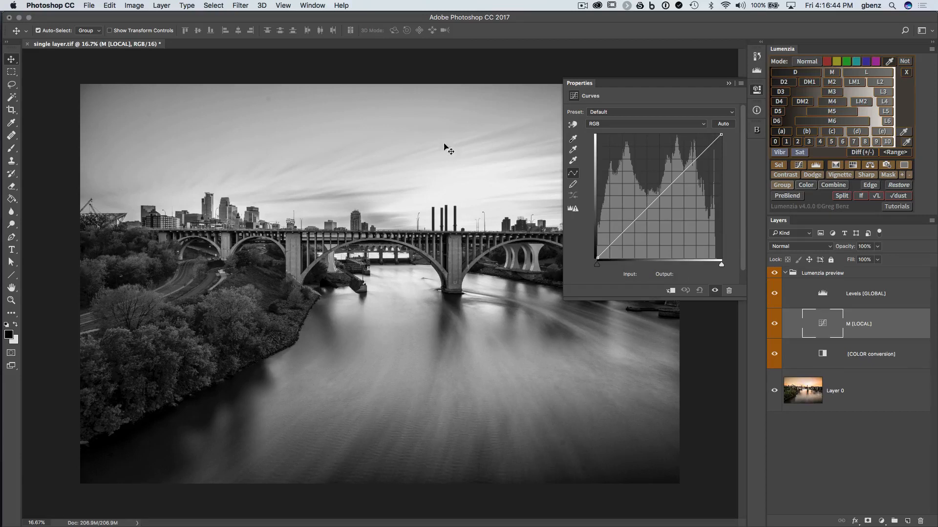
mouse_move(468, 182)
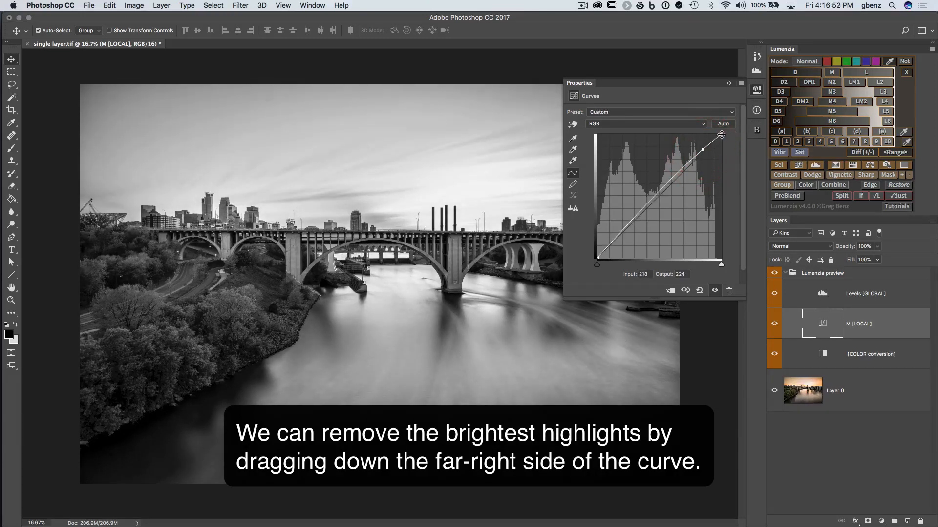
Drop the far-right curve point to 0 and add a shoulder near 209/221 so only the brightest highlights fall out
drag(721, 134, 721, 262)
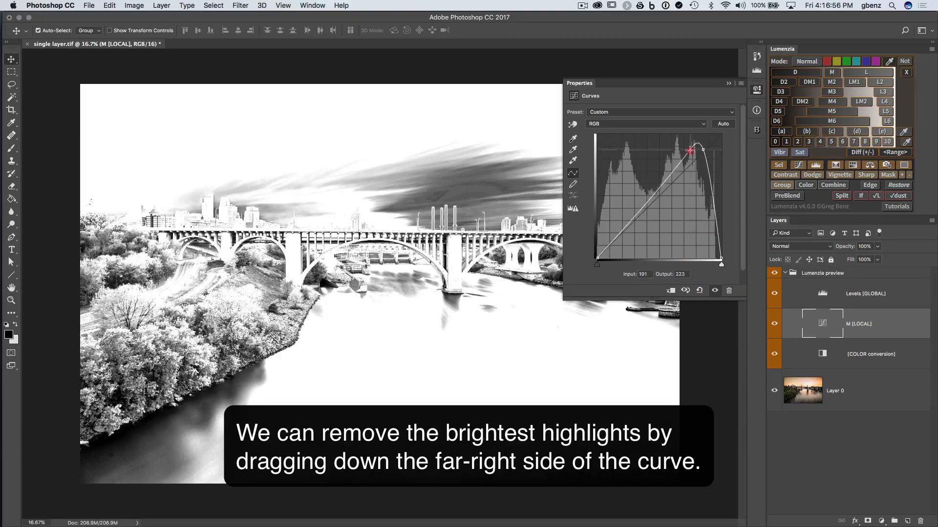
drag(688, 150, 705, 150)
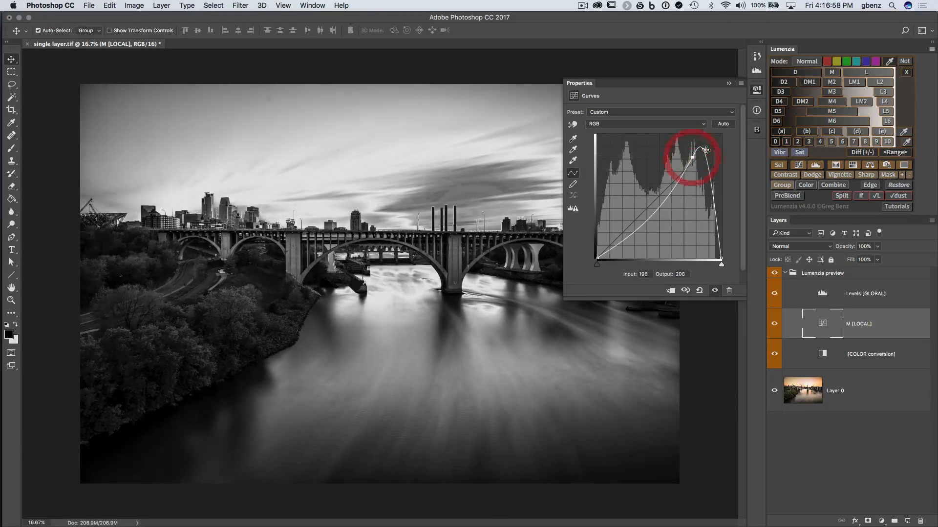
drag(705, 149, 691, 159)
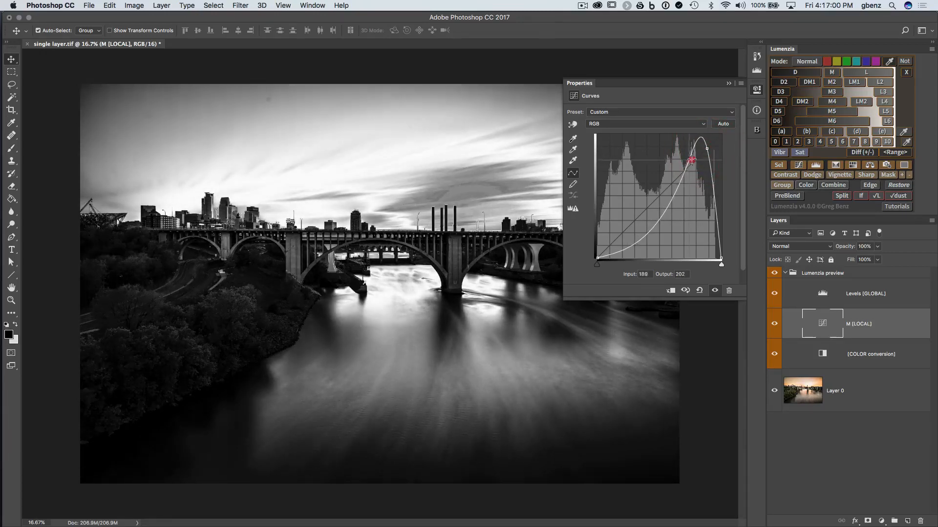
drag(692, 159, 701, 149)
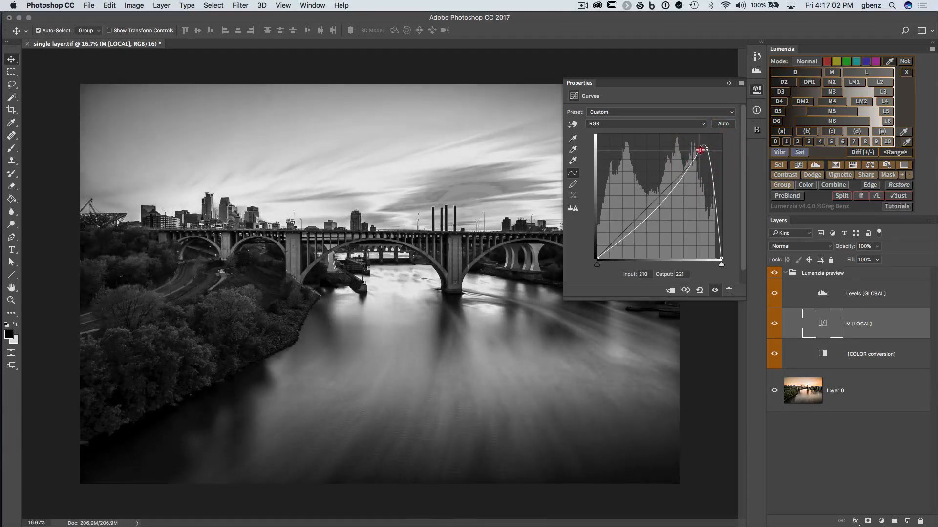
drag(702, 150, 704, 148)
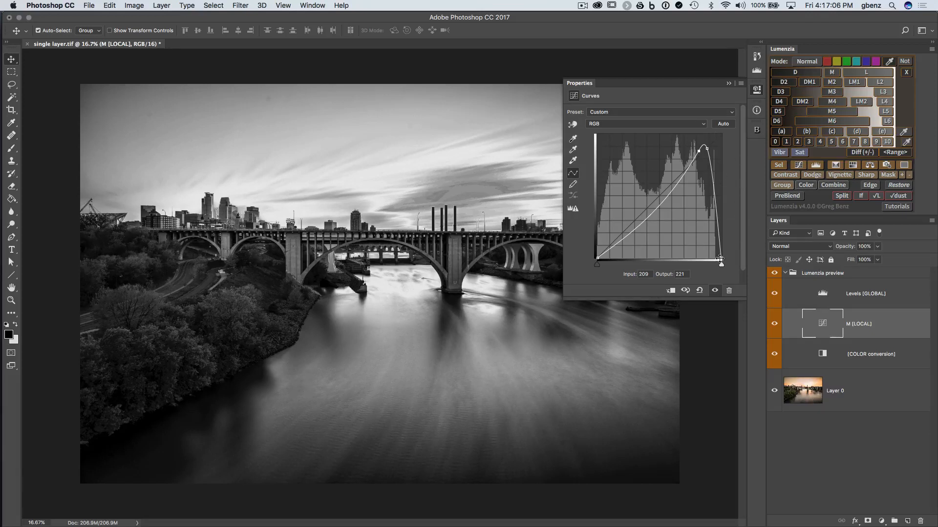
mouse_move(734, 246)
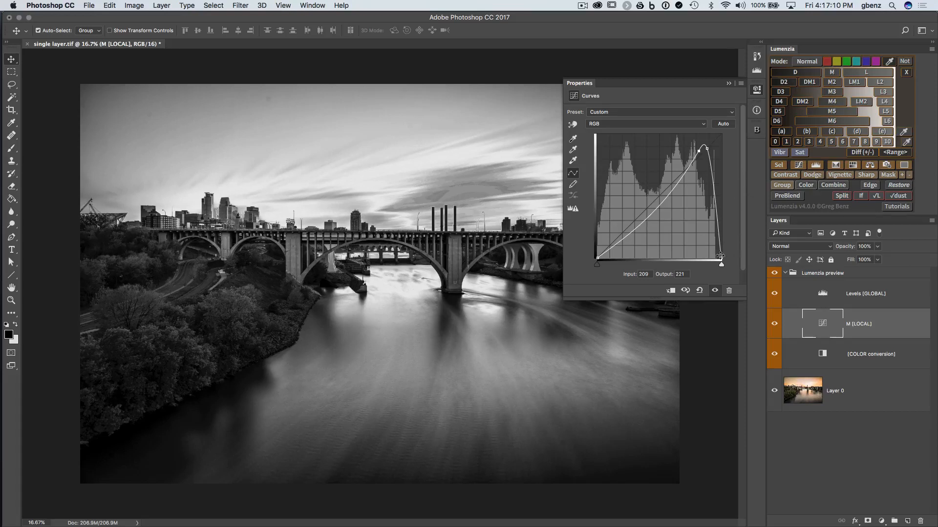
mouse_move(730, 150)
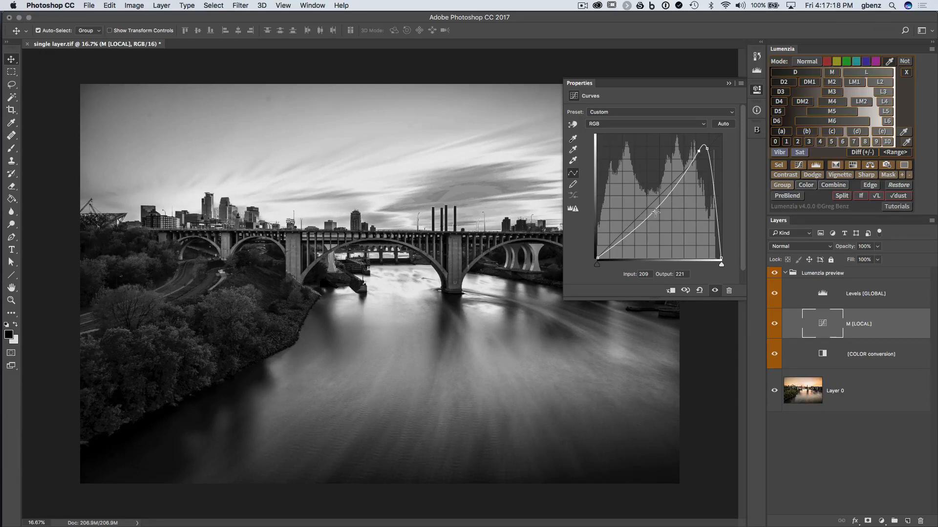
Lower the white endpoint and raise a midtone point, starting a wave-shaped M mask curve
click(700, 291)
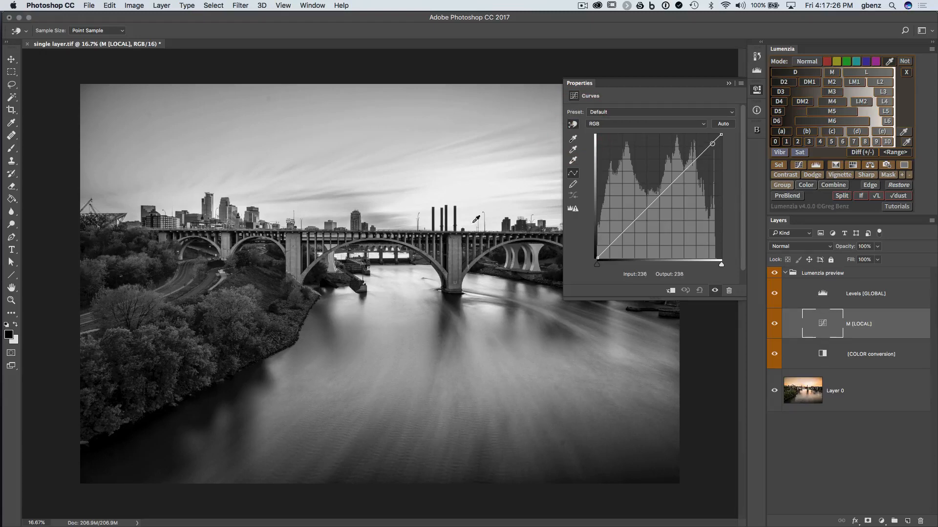
drag(712, 144, 656, 199)
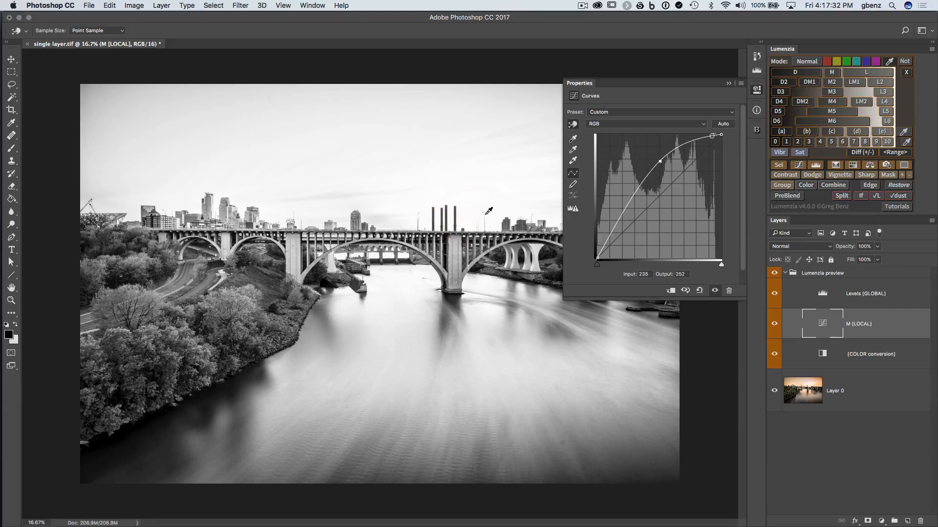
drag(719, 136, 700, 138)
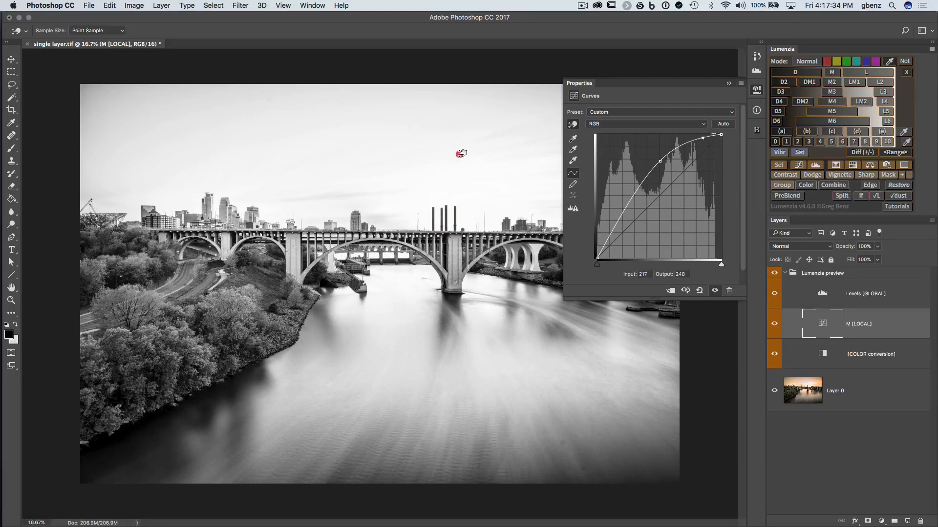
drag(718, 134, 695, 137)
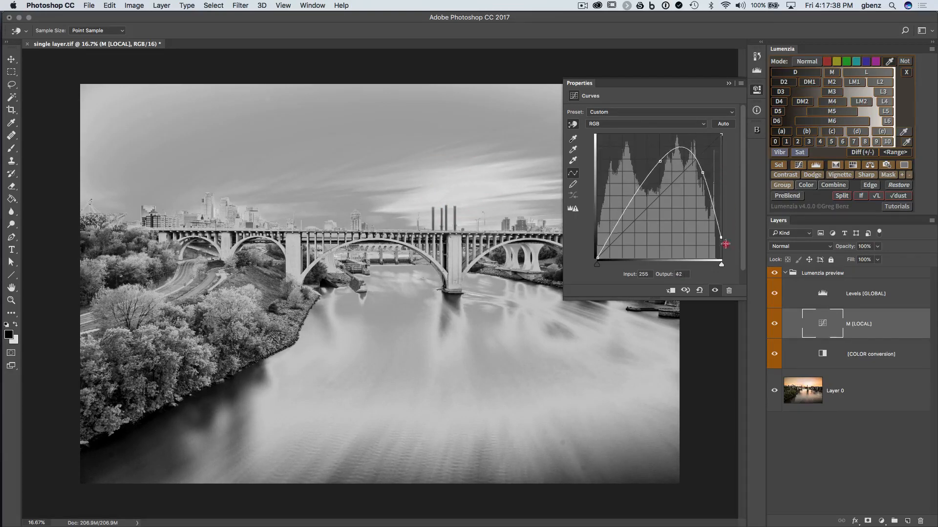
drag(722, 244, 705, 199)
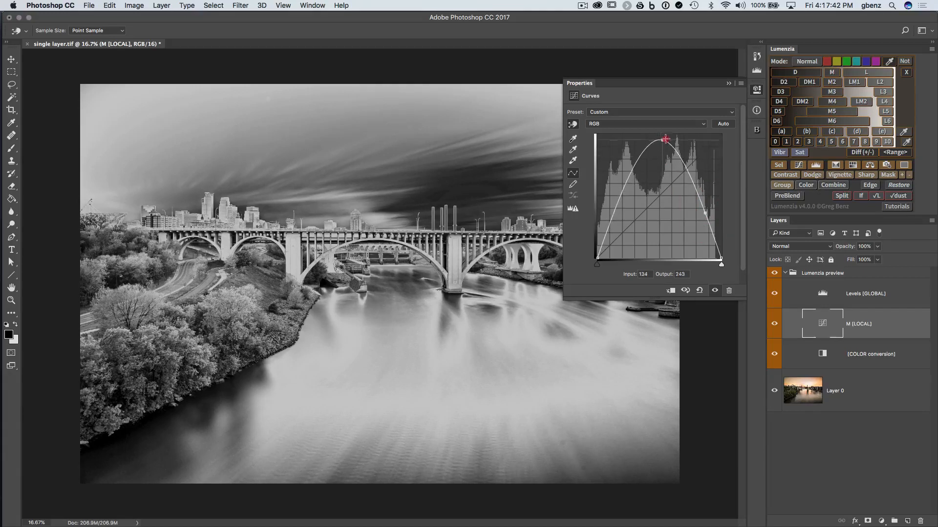
Add upper- and lower-midtone points to form a narrow peak that darkens the sky and brightens the water
drag(666, 140, 650, 142)
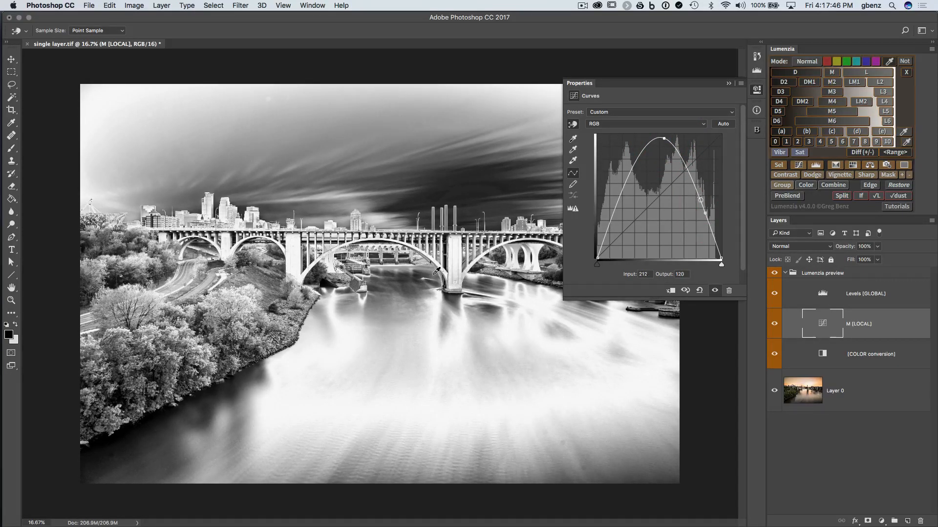
drag(700, 199, 709, 212)
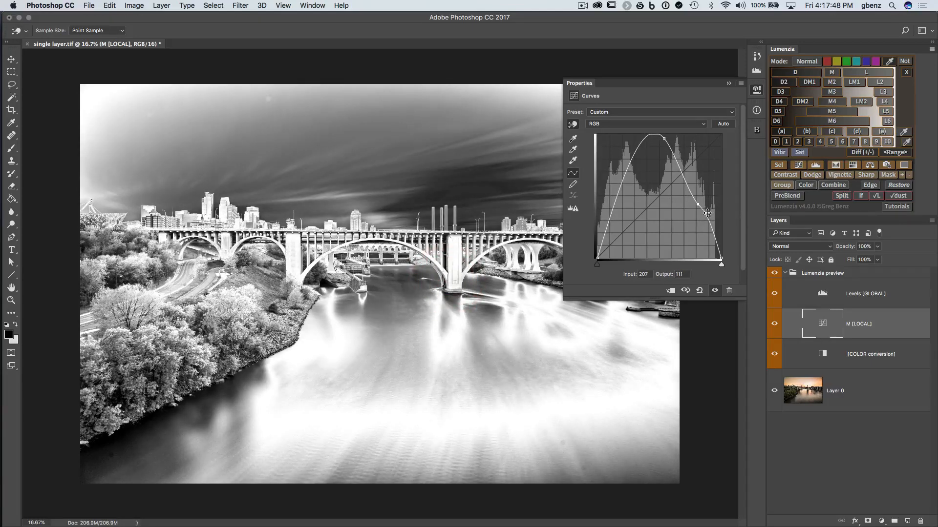
drag(707, 212, 721, 245)
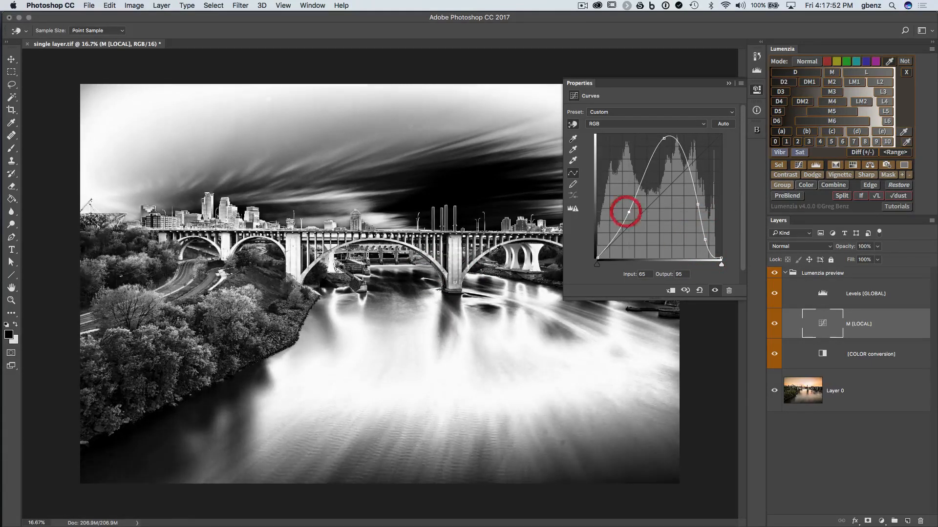
drag(625, 211, 650, 159)
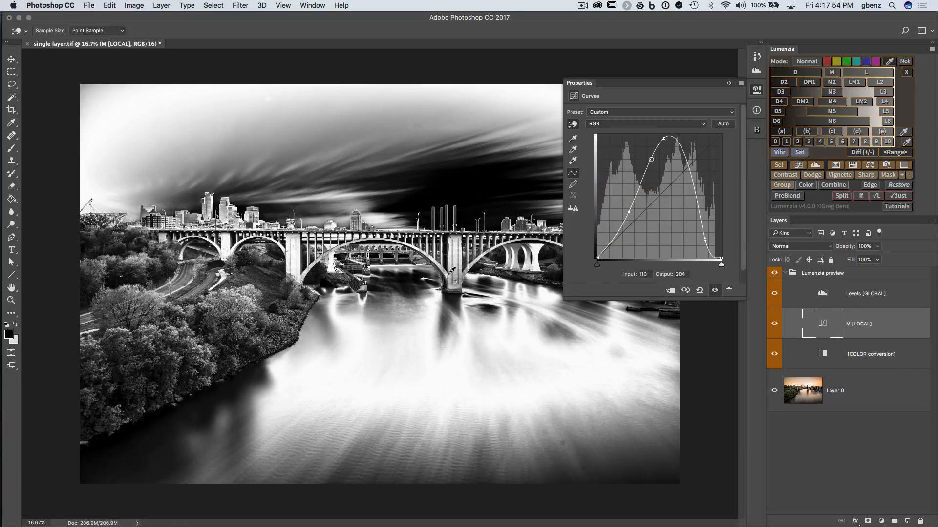
drag(650, 159, 645, 173)
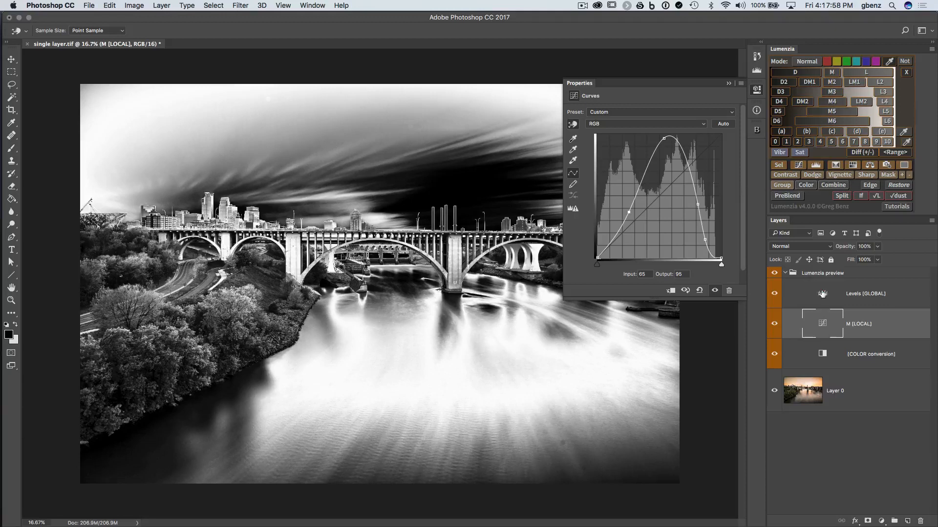
Switch to a DM1 mask, set its Levels white point 142 and black point 70, then clear the preview
click(864, 294)
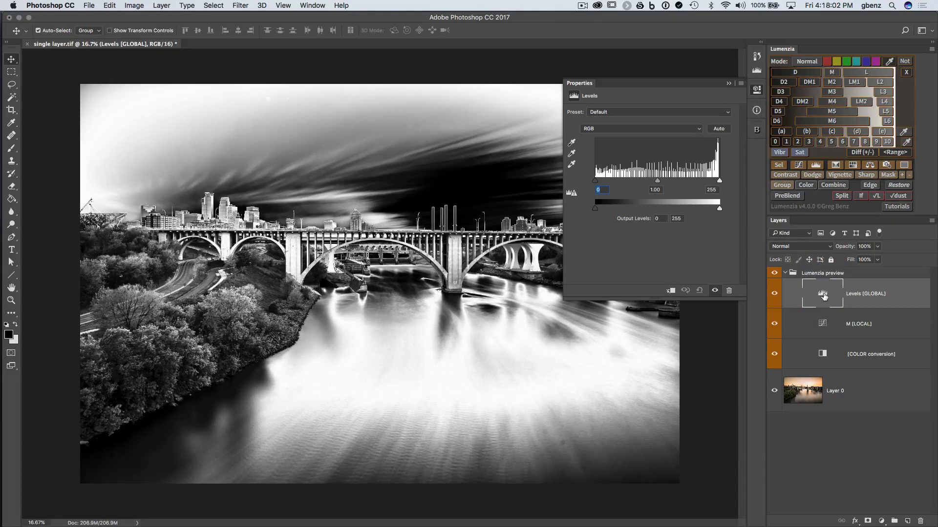
click(823, 323)
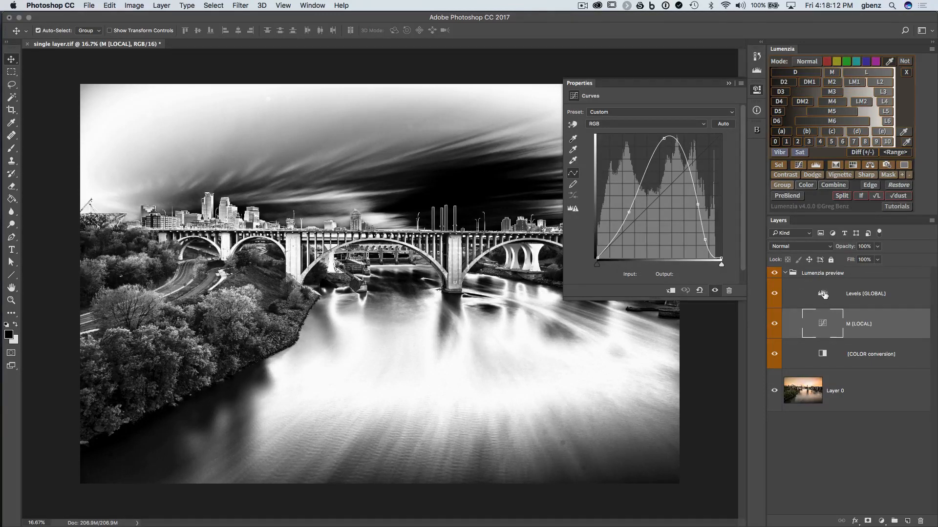
click(864, 294)
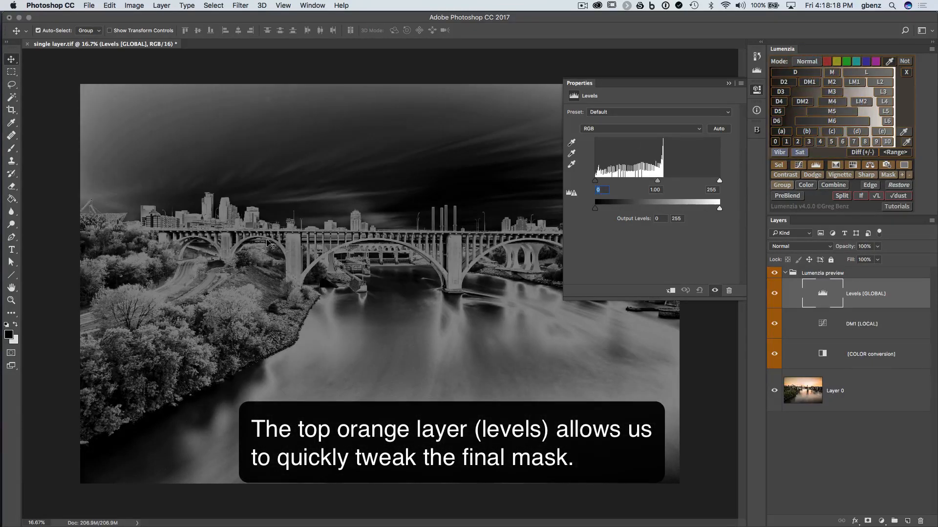
drag(719, 181, 718, 181)
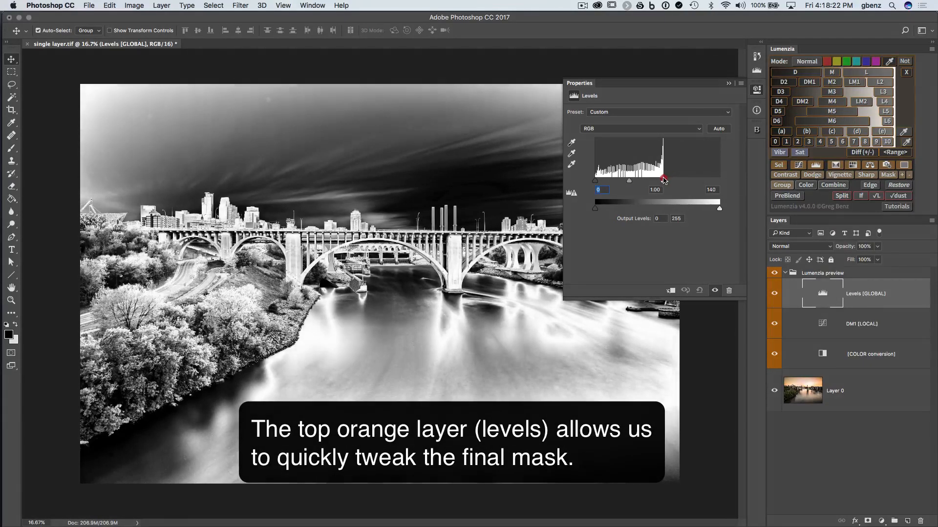
drag(662, 181, 664, 181)
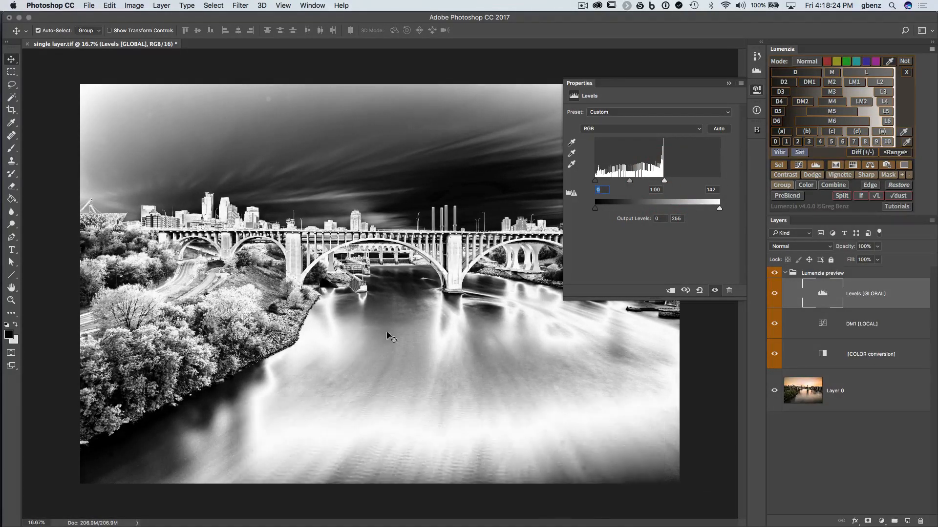
mouse_move(290, 366)
text(70)
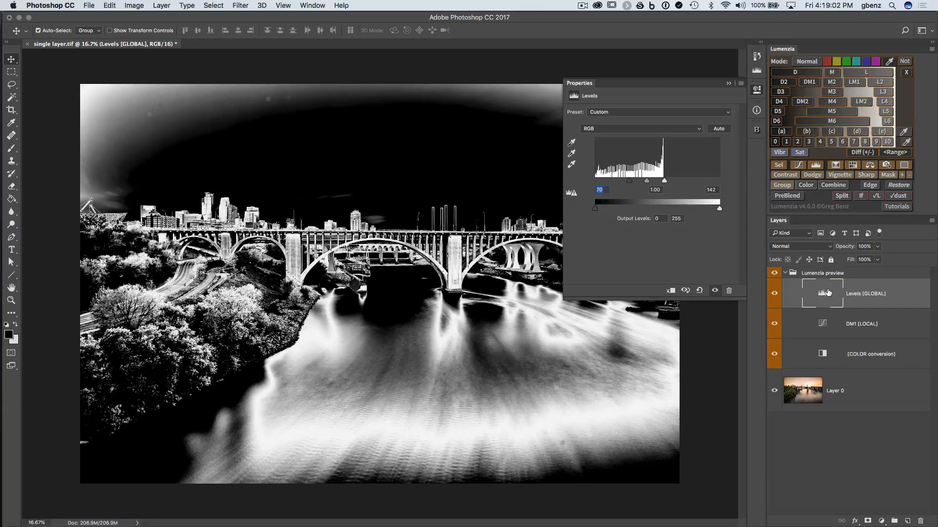
click(824, 273)
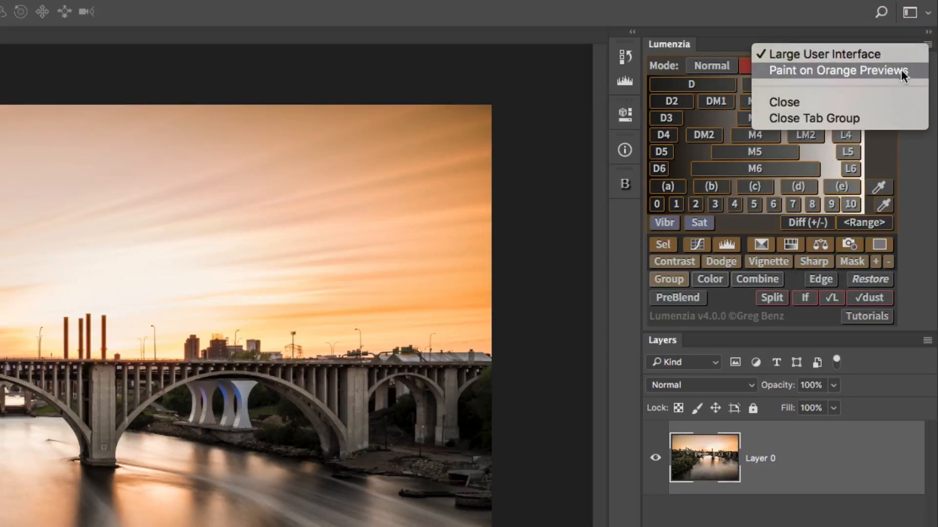
Enable Paint on Orange Previews in the Lumenzia menu and create a fresh L4 lights preview
click(836, 71)
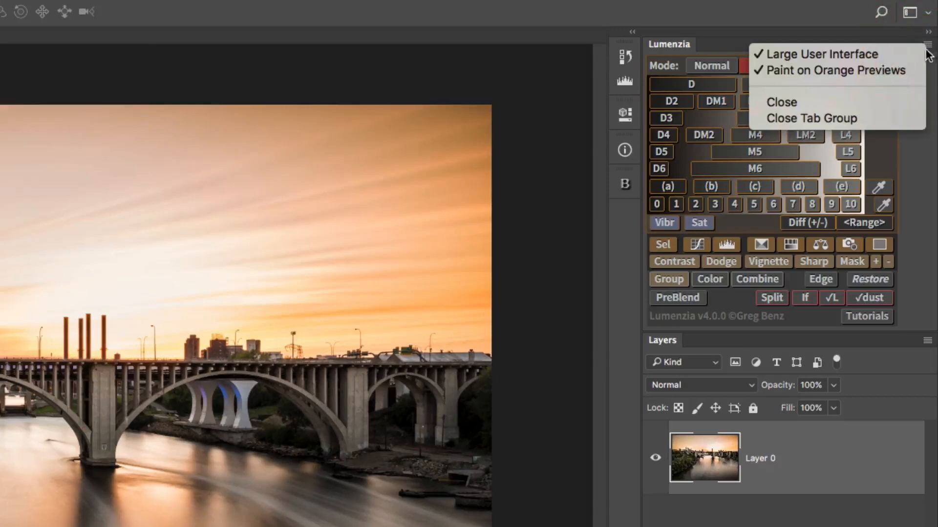
click(822, 54)
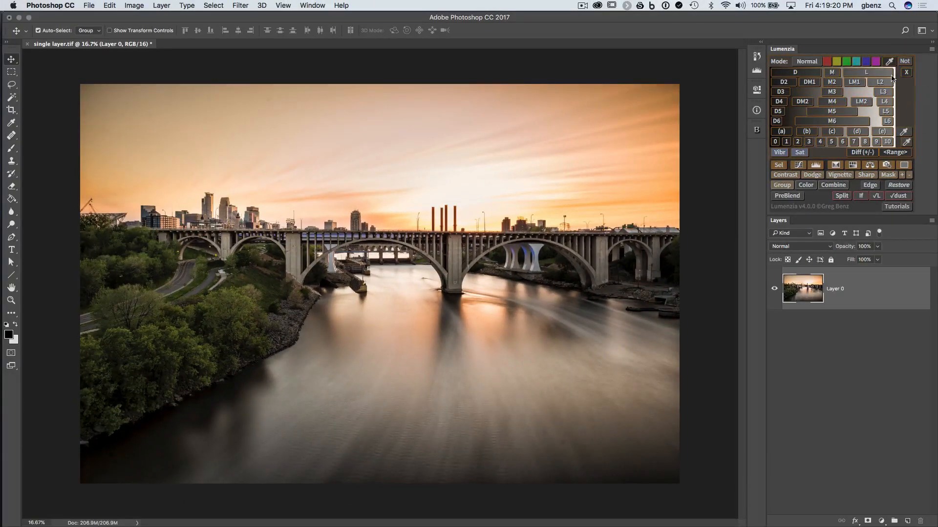
click(865, 72)
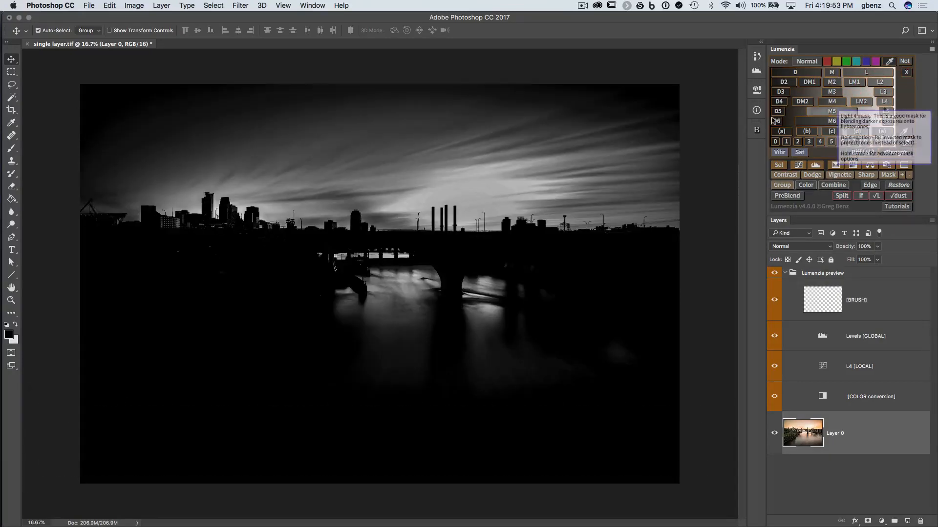
mouse_move(176, 146)
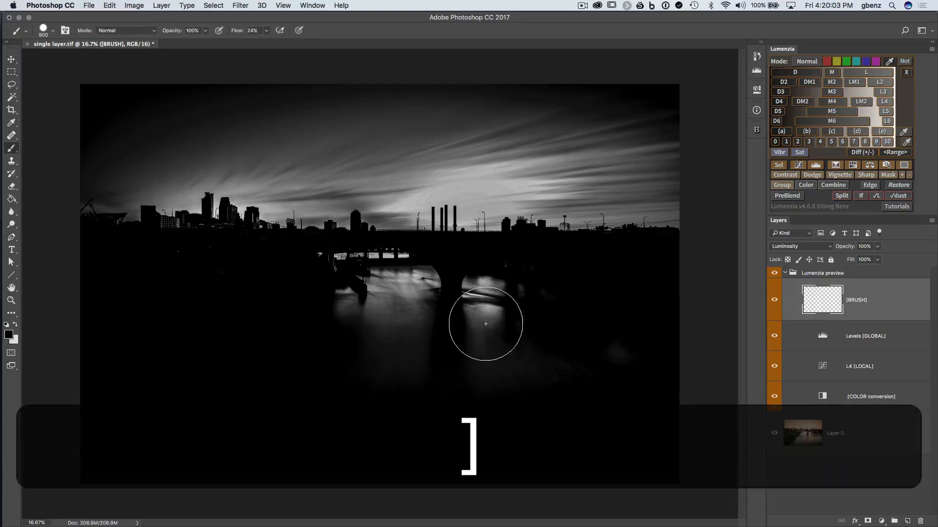
Paint black over the water on the BRUSH layer so the L4 mask keeps only the sky
drag(485, 324, 472, 316)
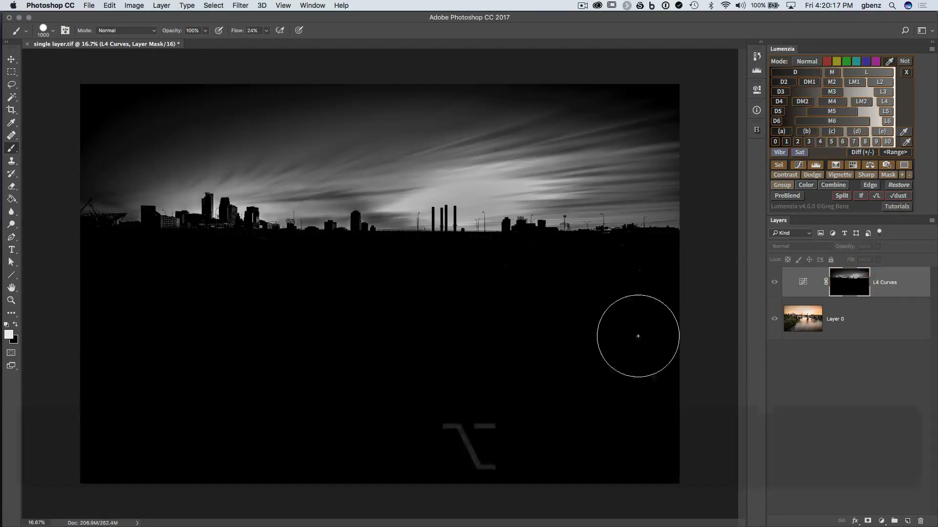
Pull the L4 Curves midpoint down to deepen the sunset sky, then start a new L mask preview
click(848, 281)
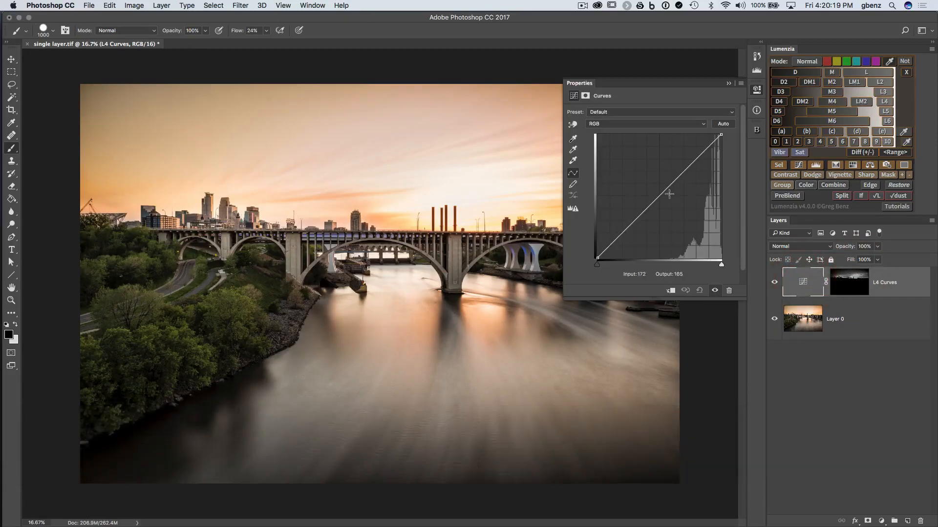
drag(668, 193, 677, 206)
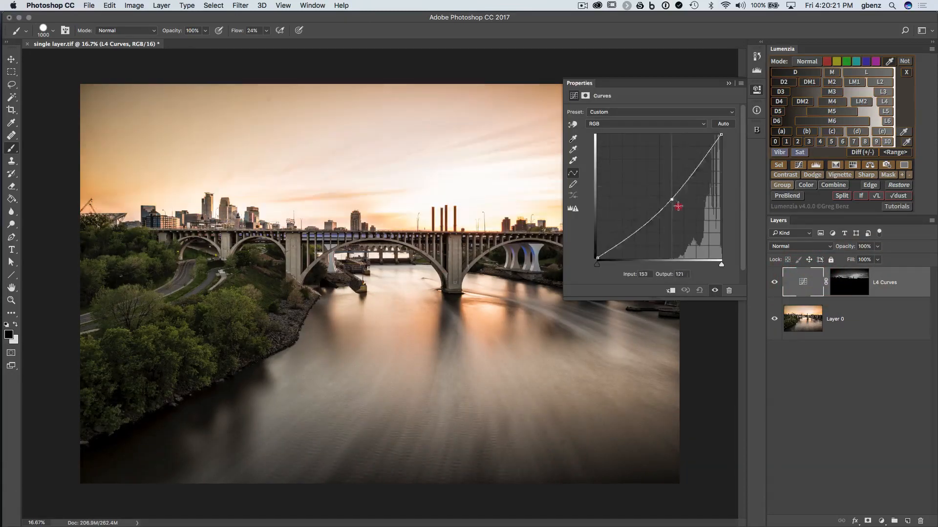
drag(676, 206, 663, 198)
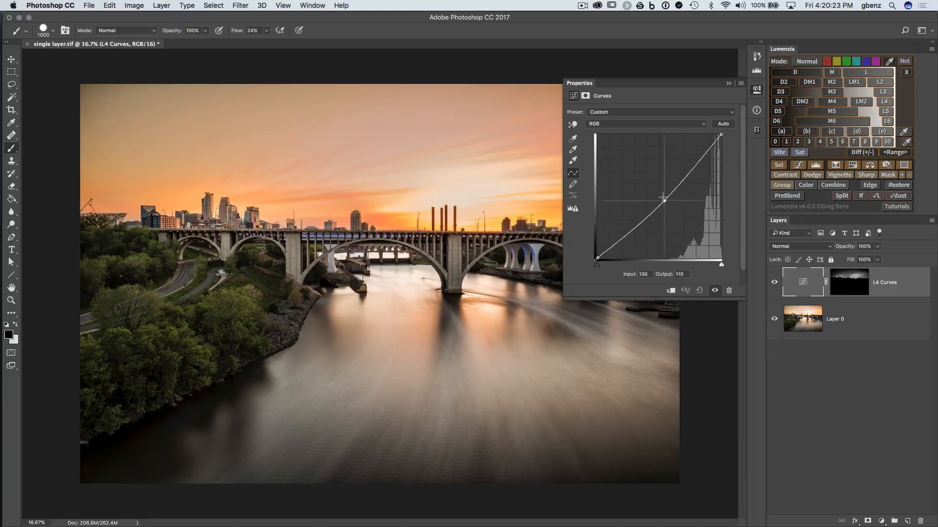
drag(664, 199, 669, 196)
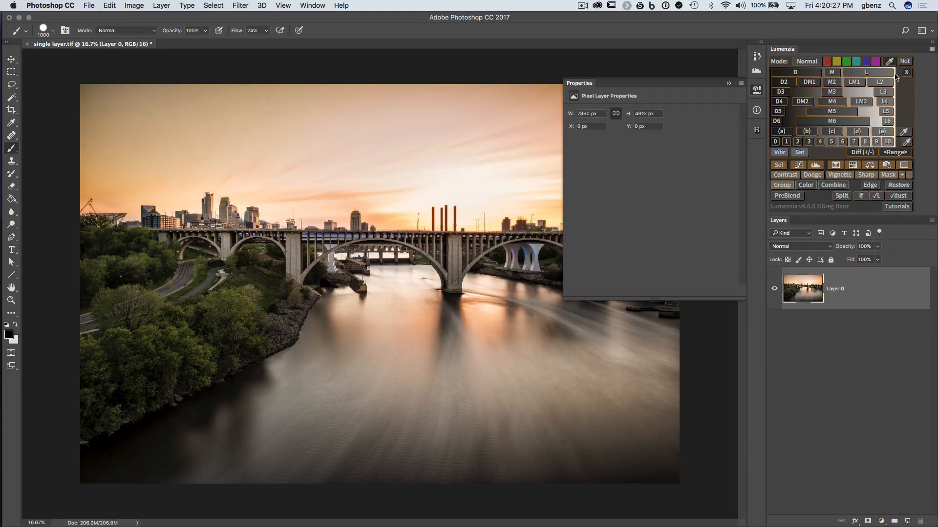
click(865, 73)
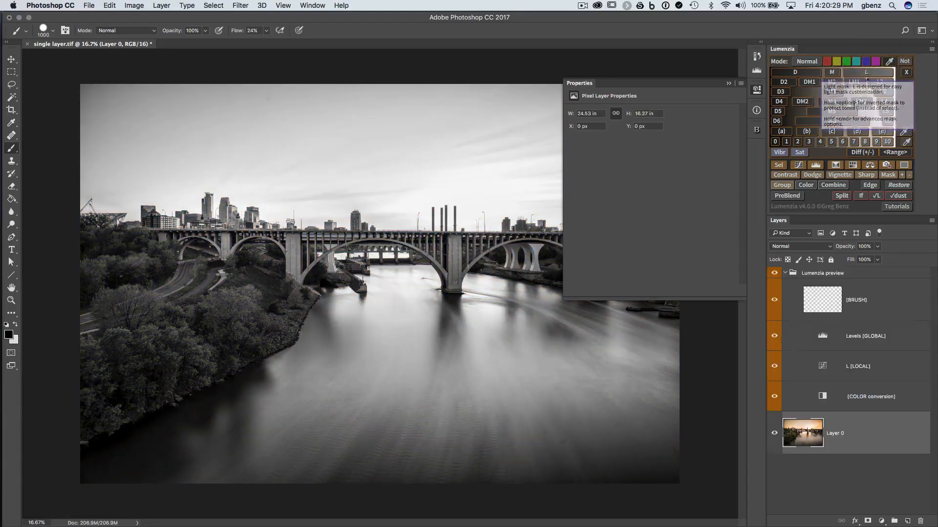